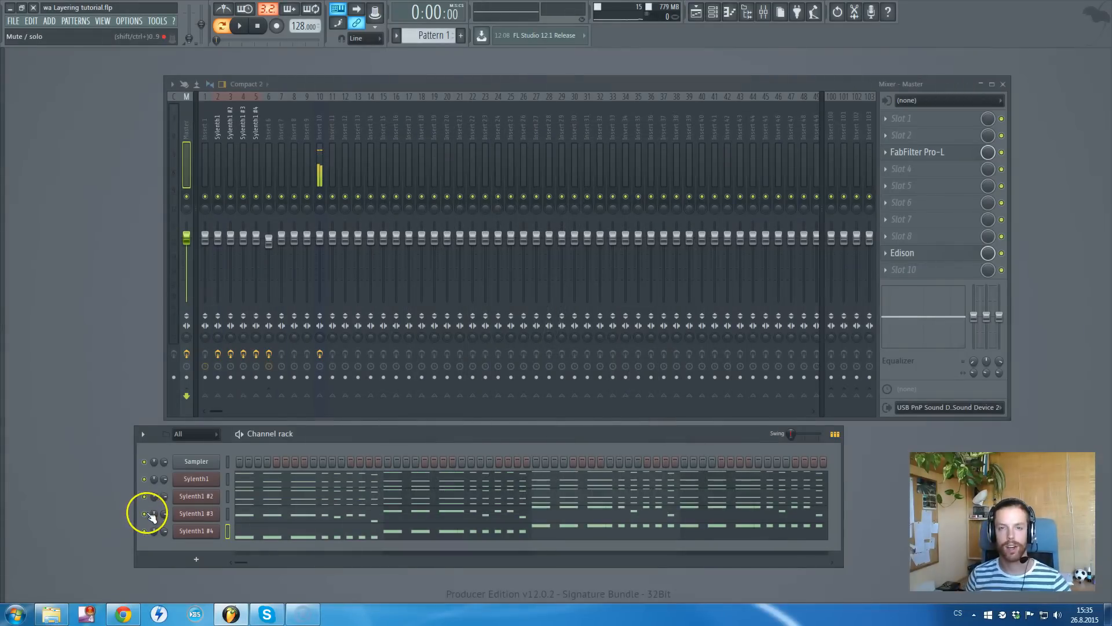
# - Select the Sylenth1 insert in the Mixer to show its Pro-Q 2 slot and routing to Insert 6
pyautogui.click(196, 461)
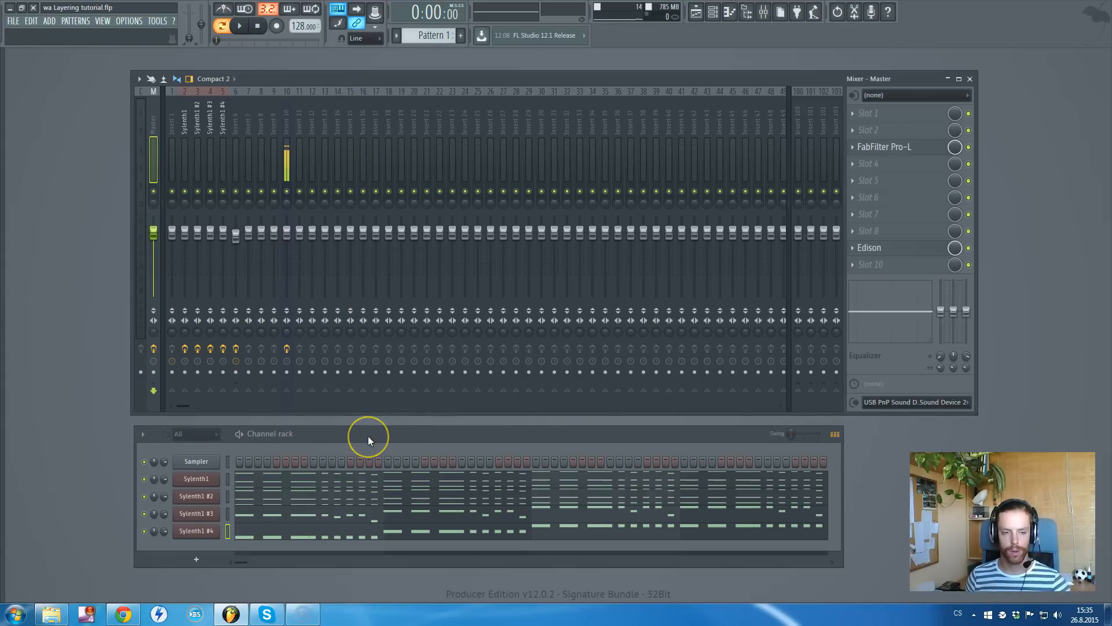
pyautogui.moveTo(543, 431)
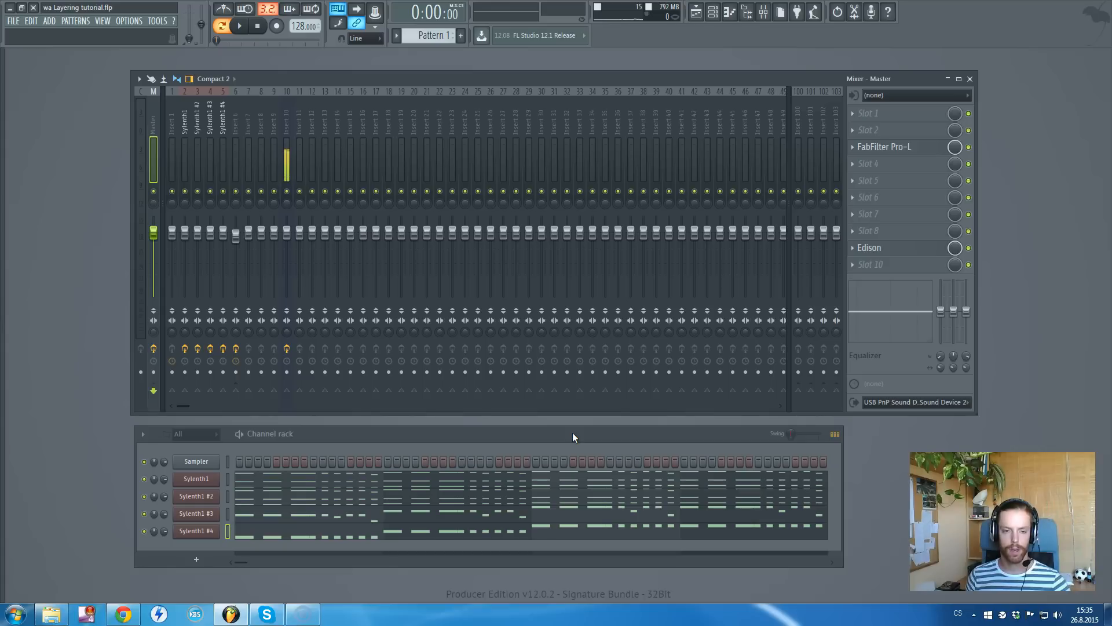
pyautogui.click(569, 434)
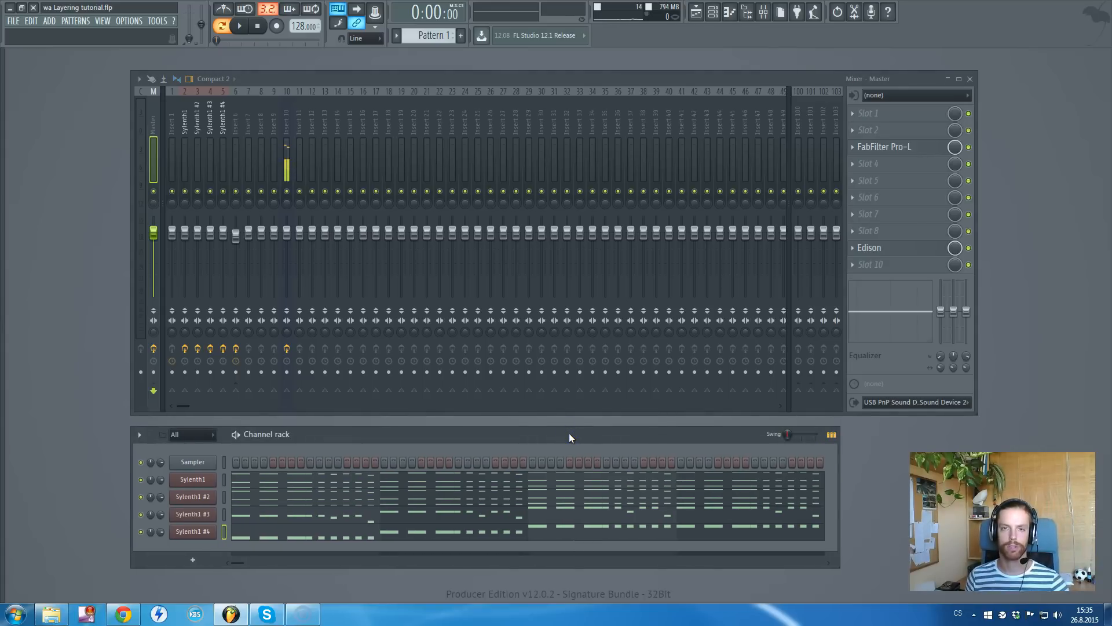
pyautogui.moveTo(286, 163); pyautogui.dragTo(286, 177)
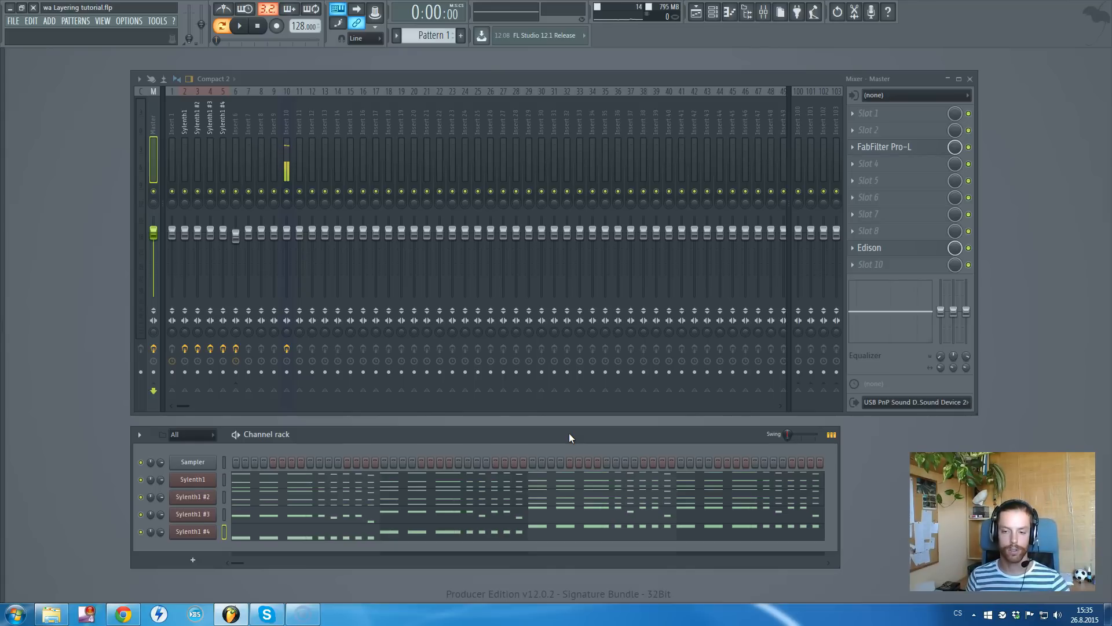
pyautogui.moveTo(583, 440)
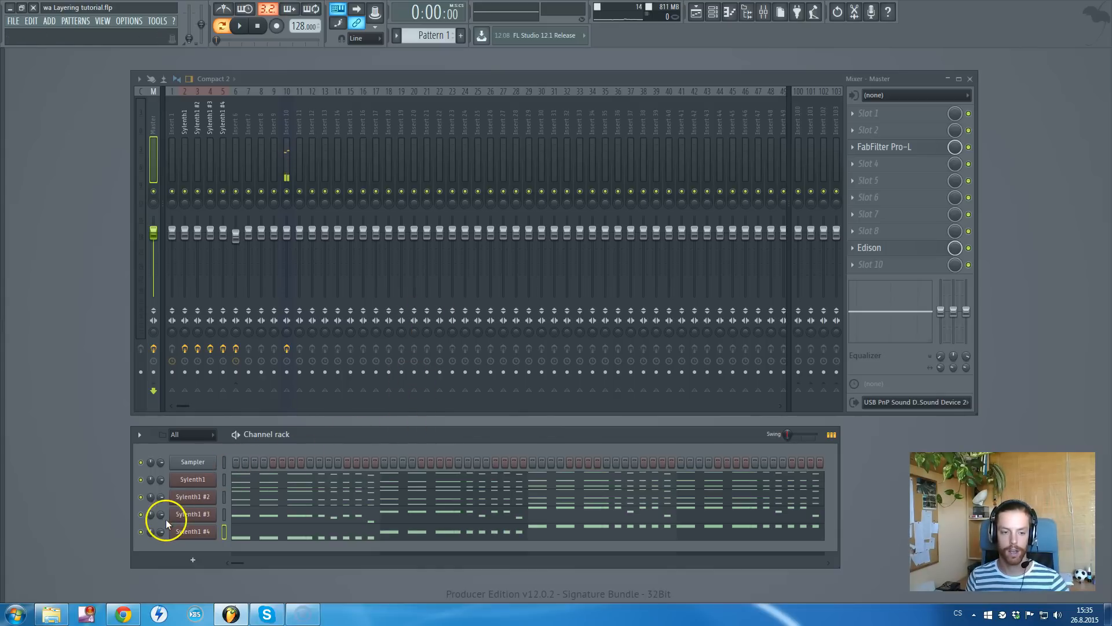
pyautogui.click(192, 479)
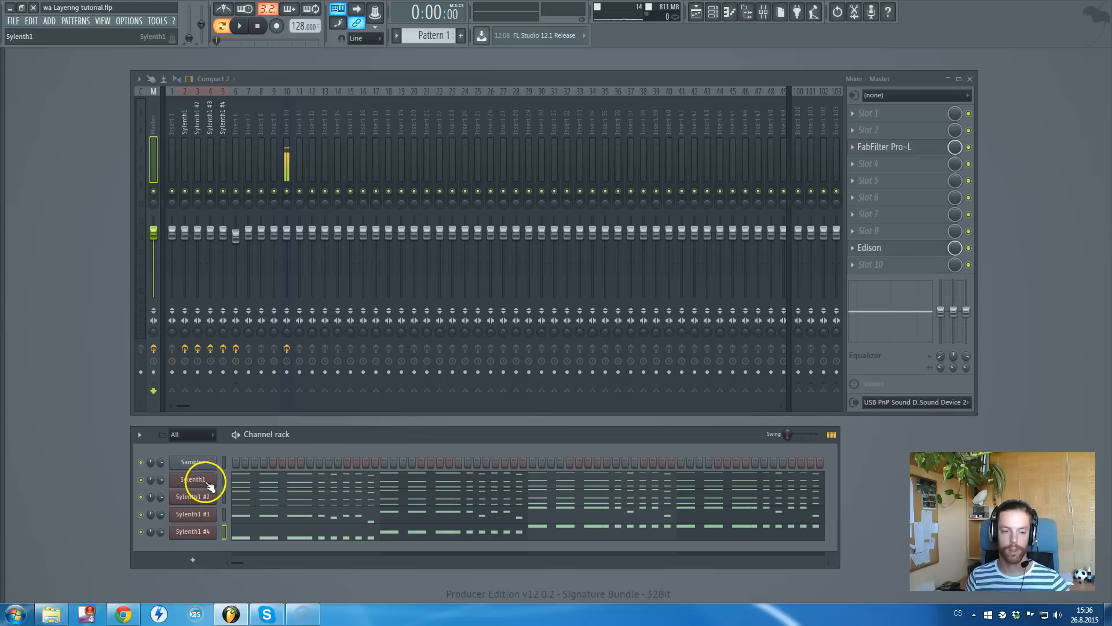
pyautogui.moveTo(212, 468)
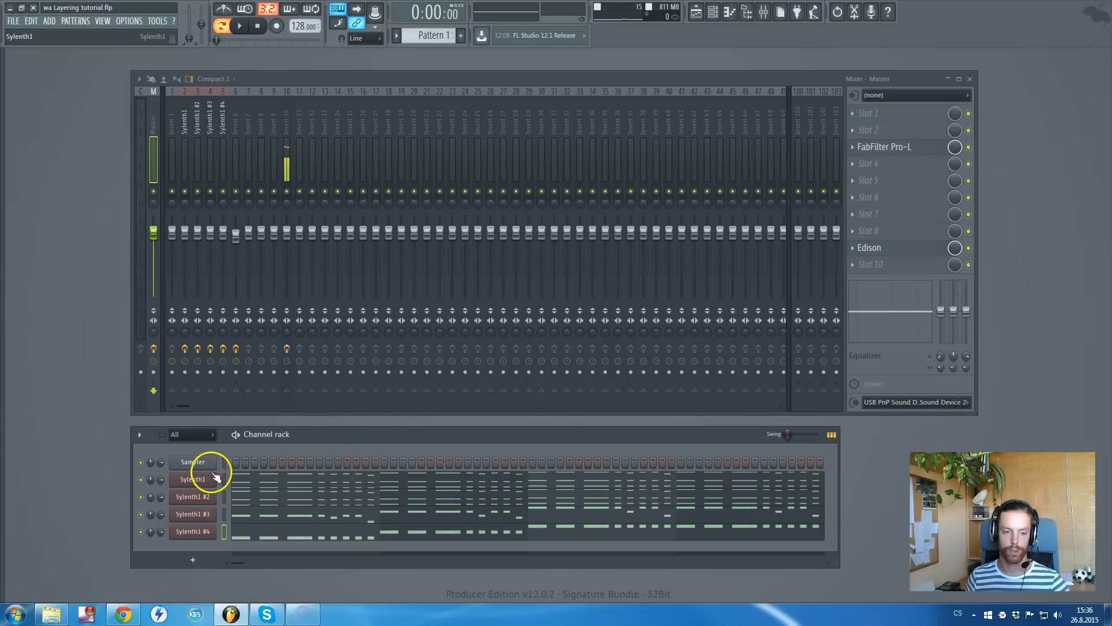
pyautogui.click(192, 531)
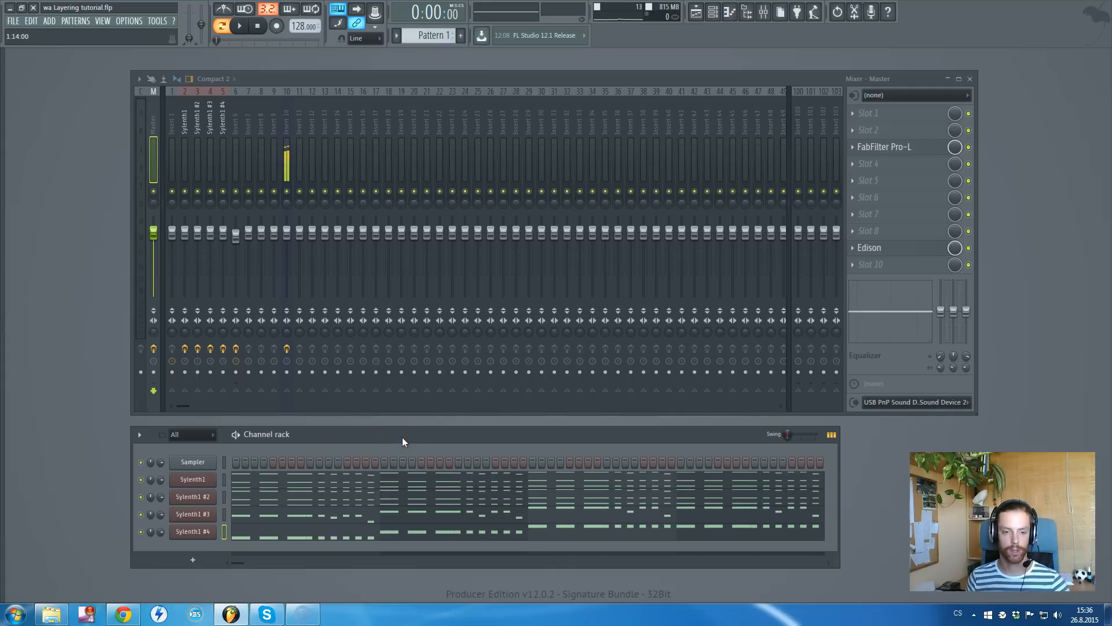
pyautogui.moveTo(222, 26)
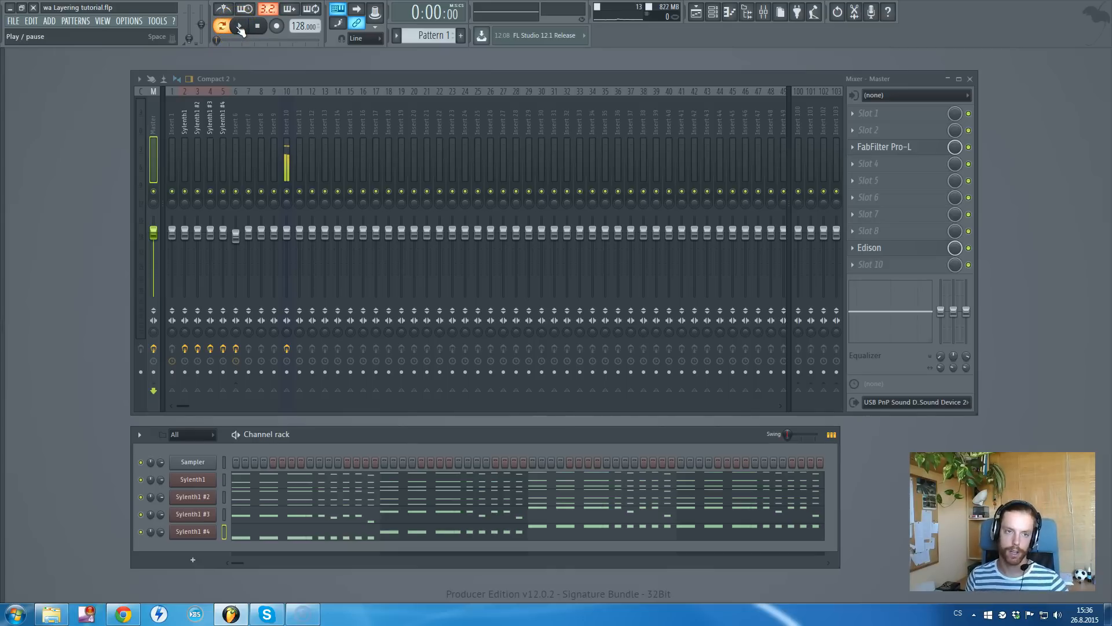
# - Play the layered Sylenth1 pattern and stop playback
pyautogui.click(221, 25)
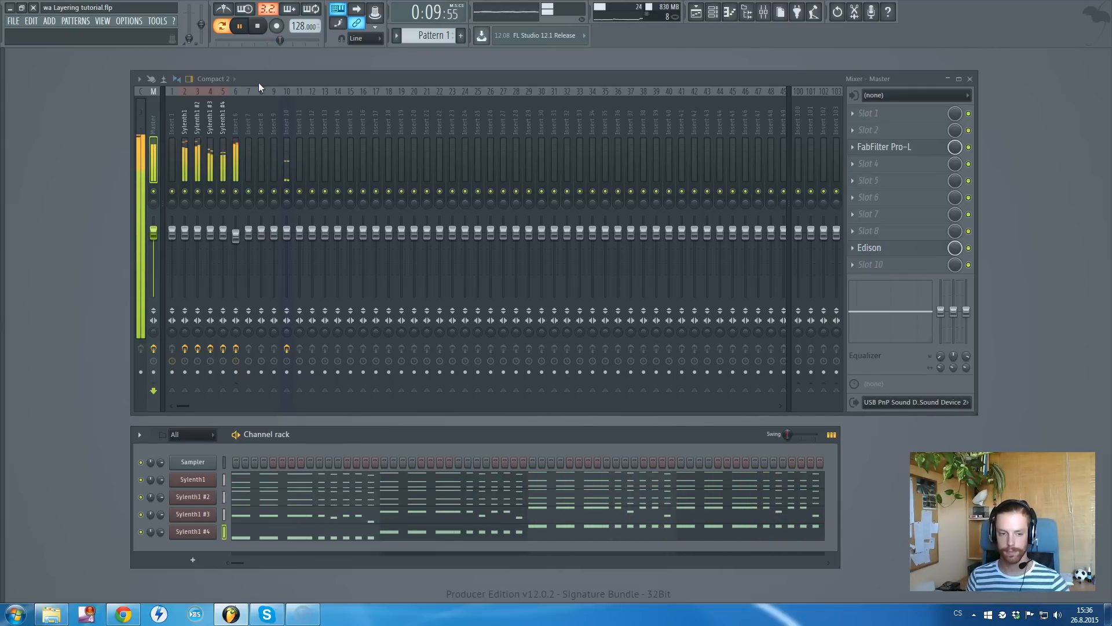
pyautogui.click(258, 26)
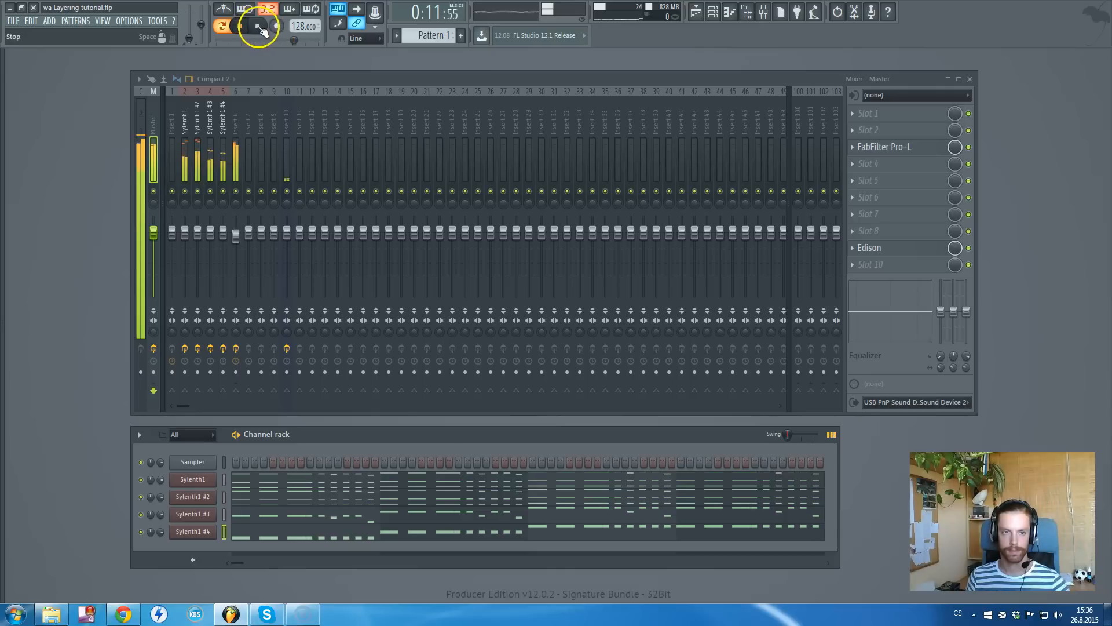
pyautogui.click(221, 26)
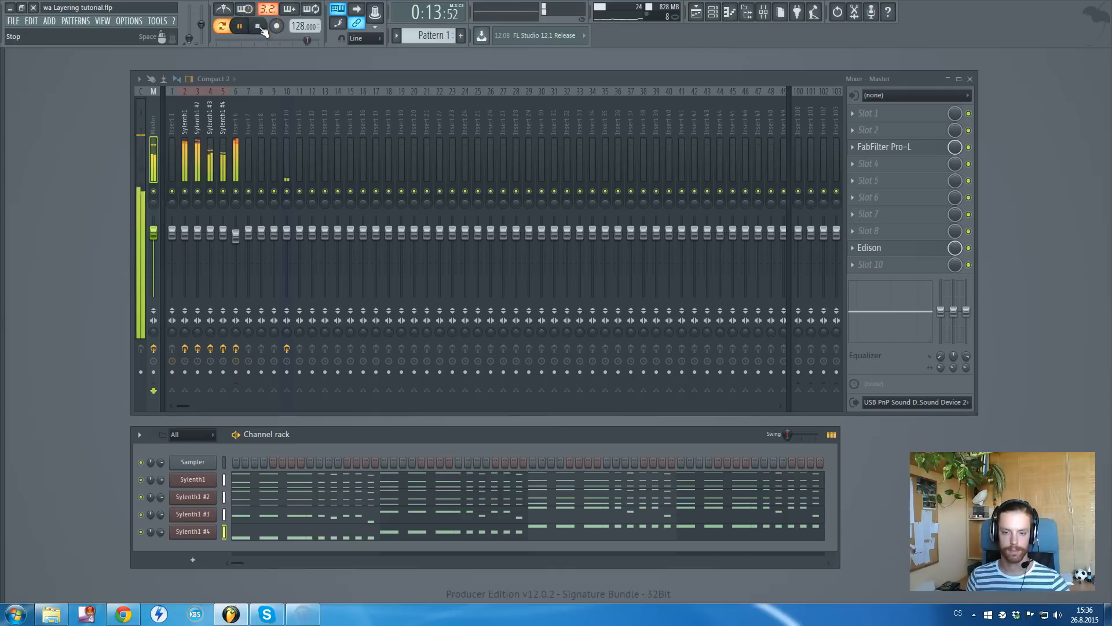
pyautogui.click(222, 26)
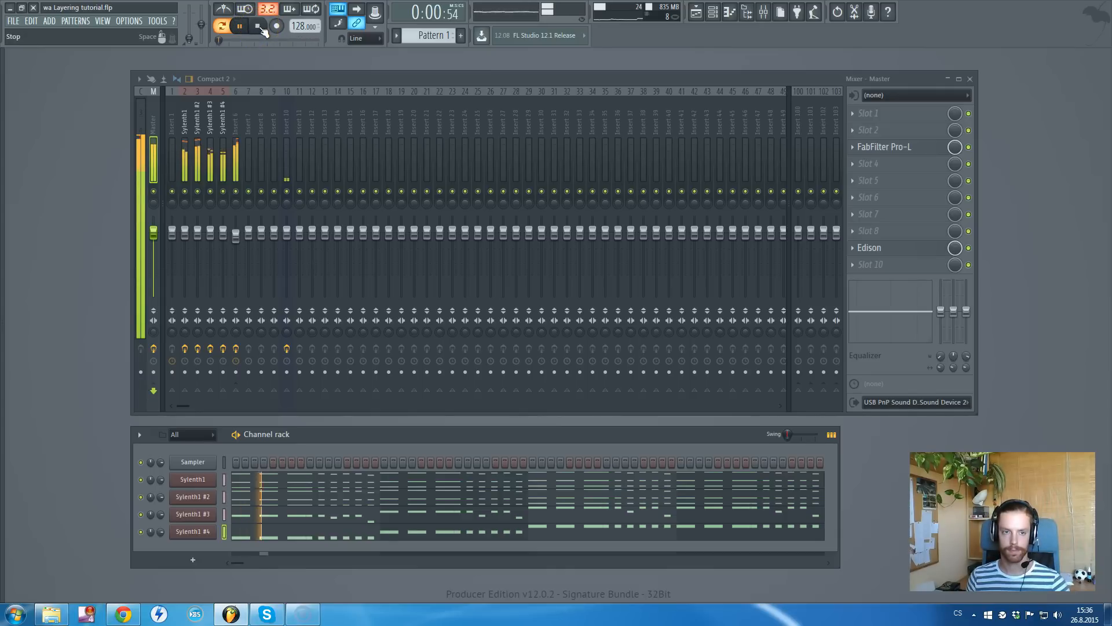
pyautogui.click(239, 26)
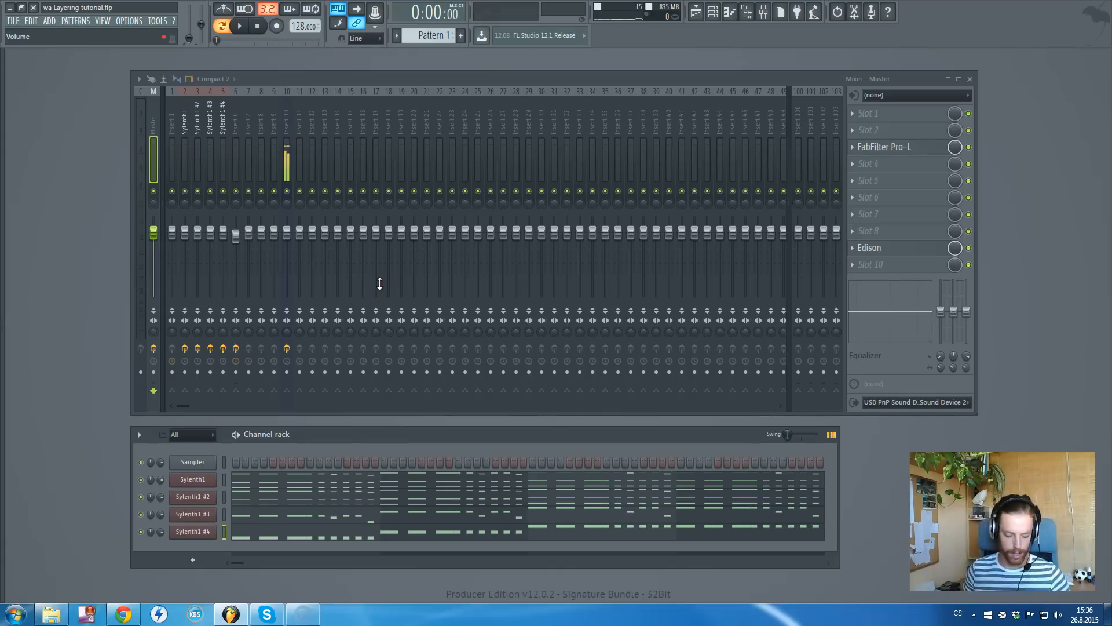
pyautogui.moveTo(417, 413)
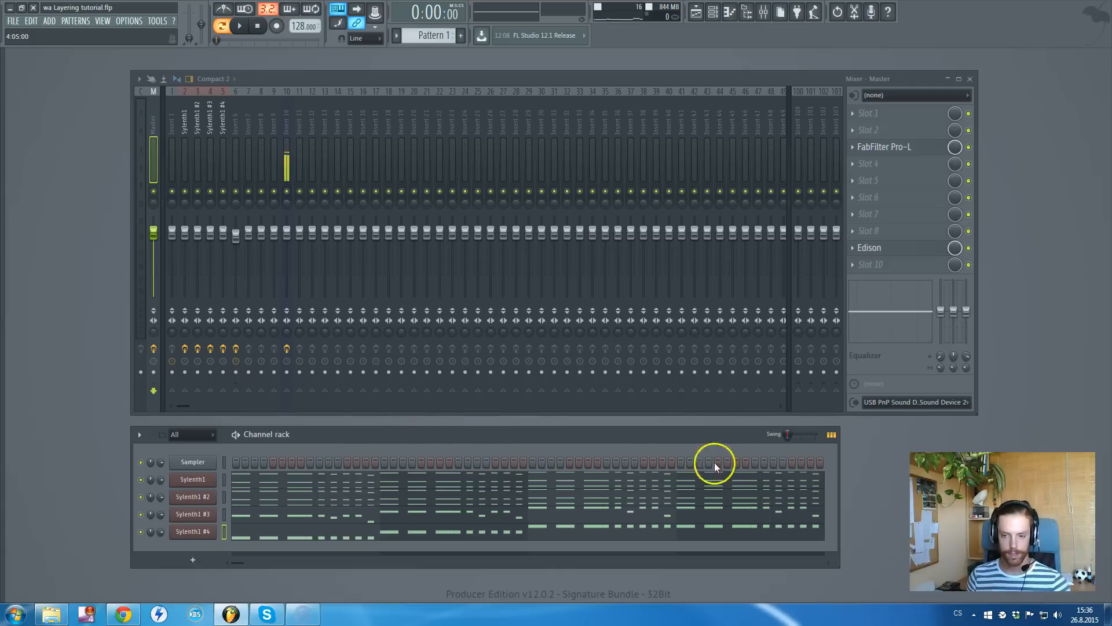
pyautogui.moveTo(888, 468)
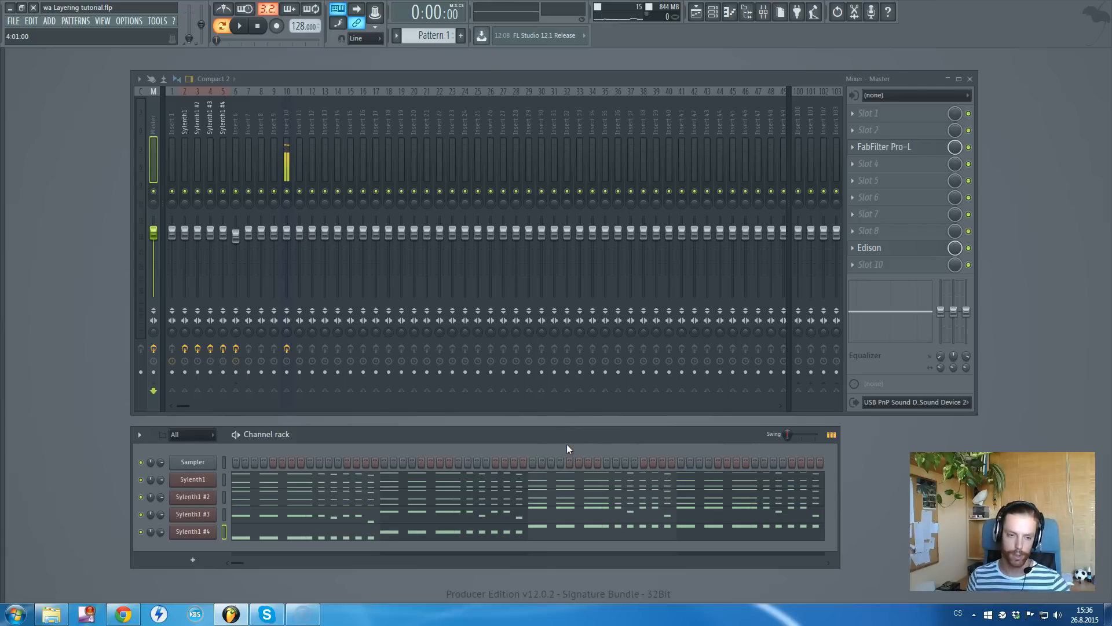
# - Review the insert's effect slots and its send to the bus track
pyautogui.click(287, 148)
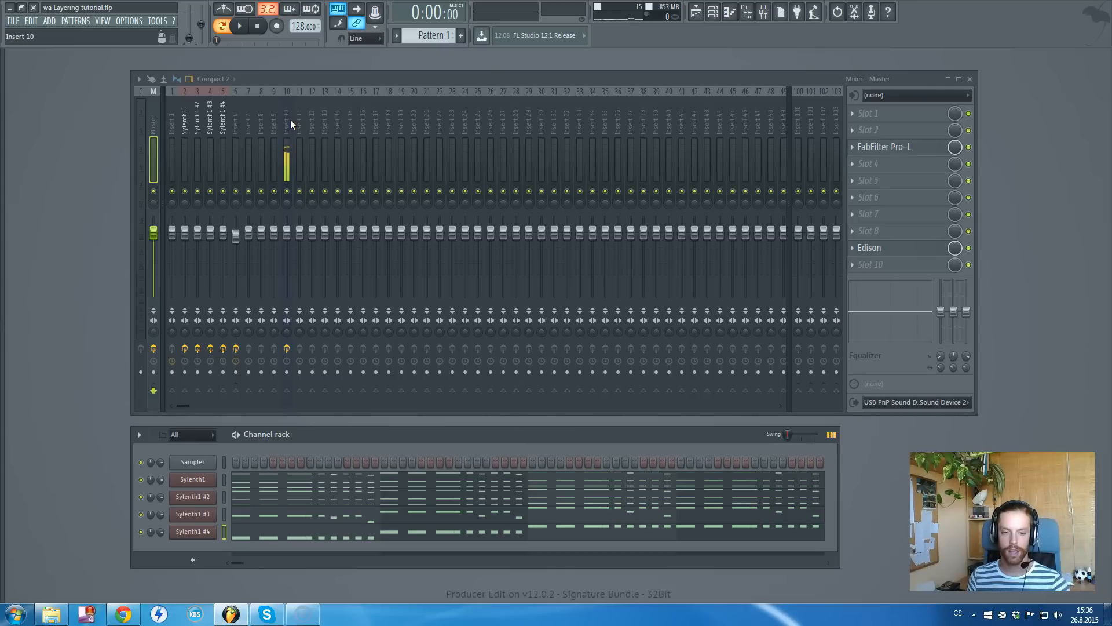
pyautogui.click(286, 127)
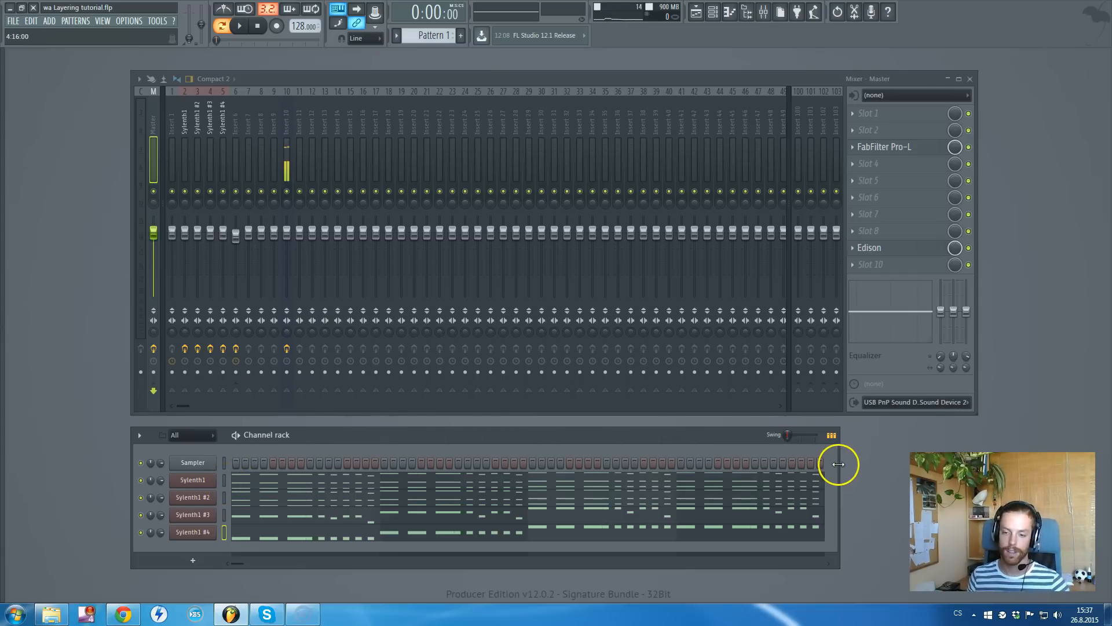
pyautogui.moveTo(838, 462)
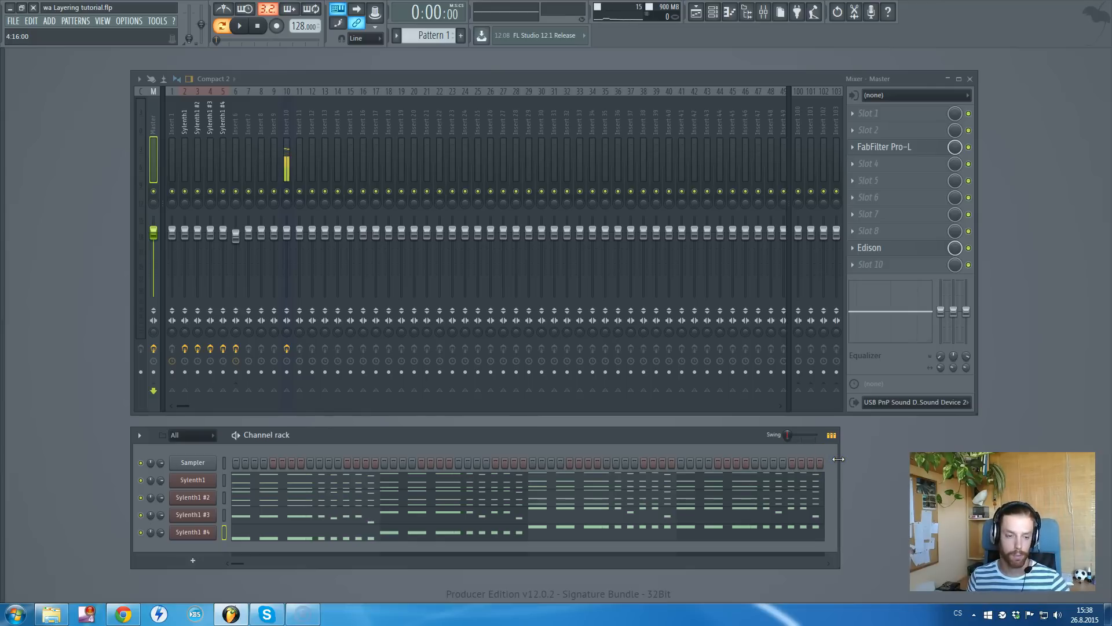
pyautogui.click(192, 480)
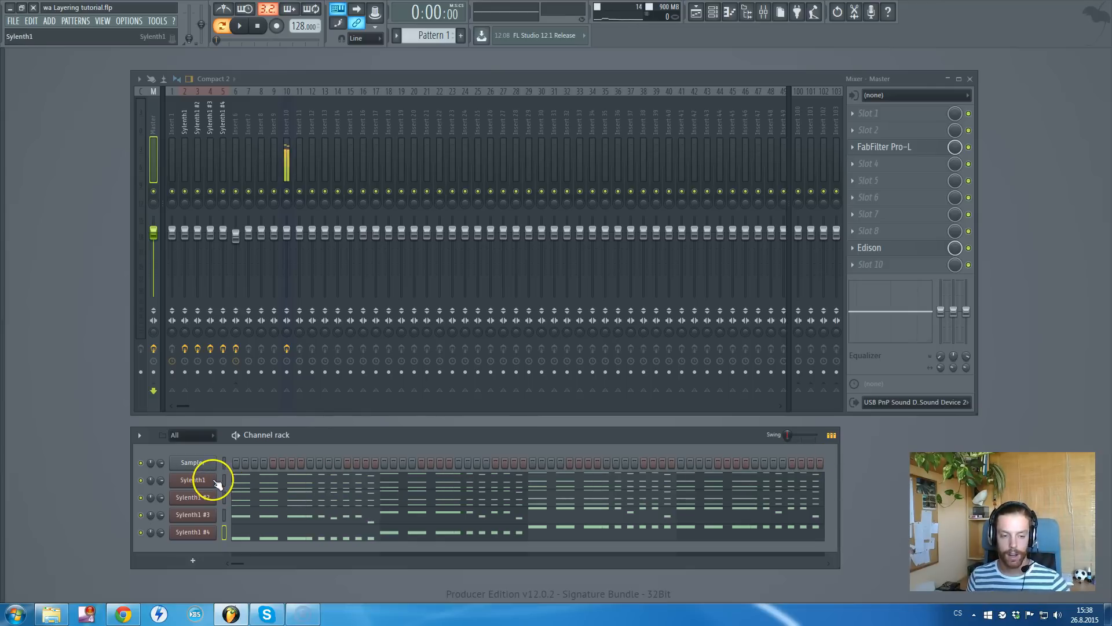
pyautogui.moveTo(218, 481)
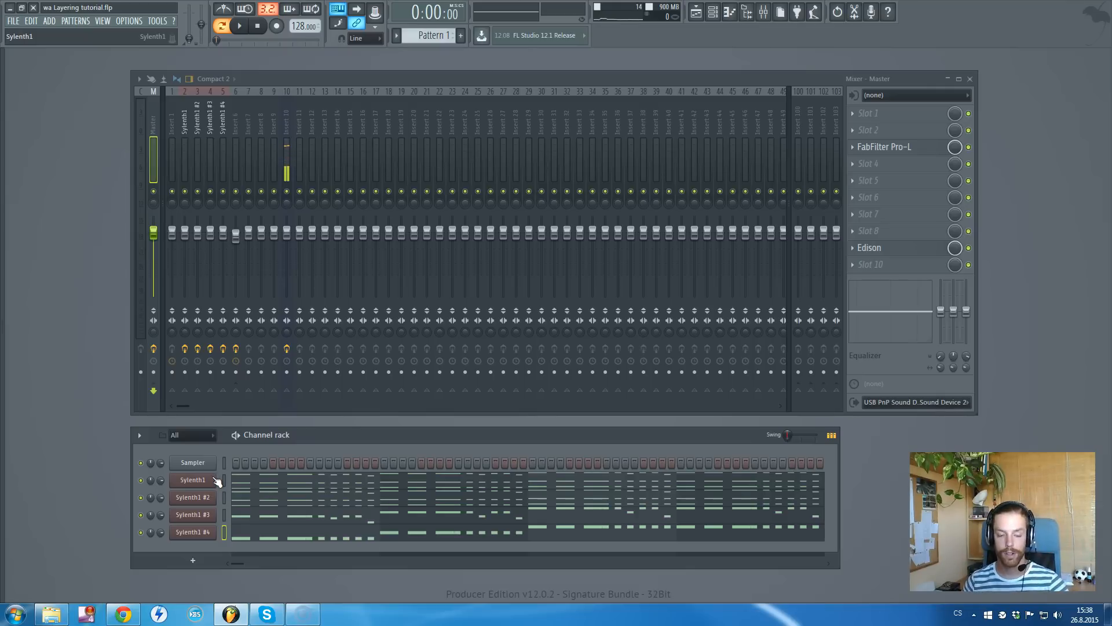
pyautogui.moveTo(222, 471)
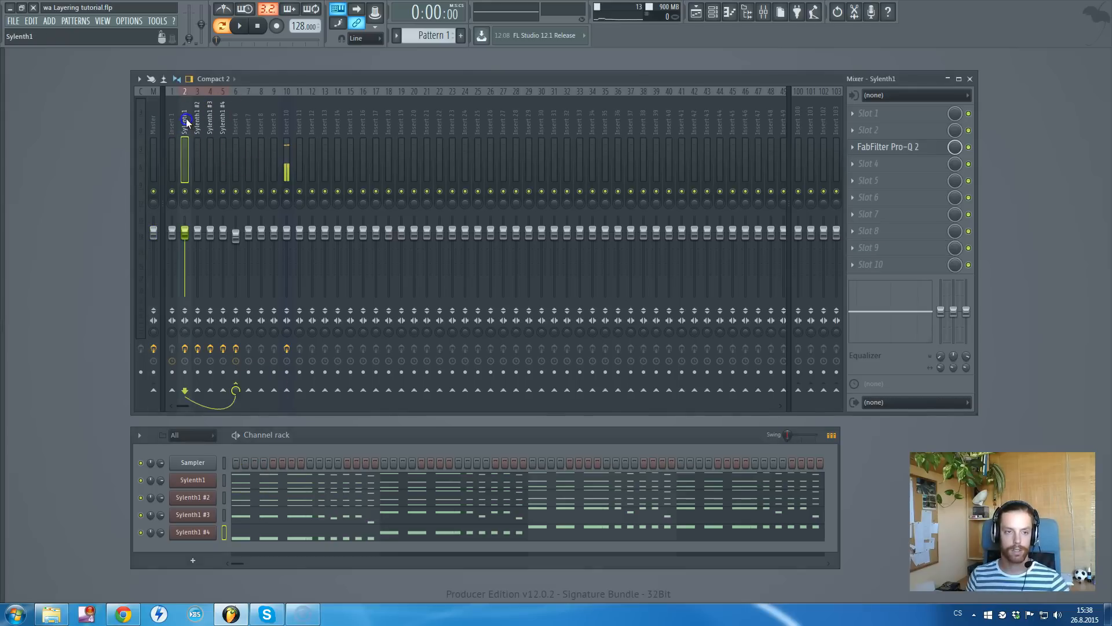
pyautogui.click(235, 142)
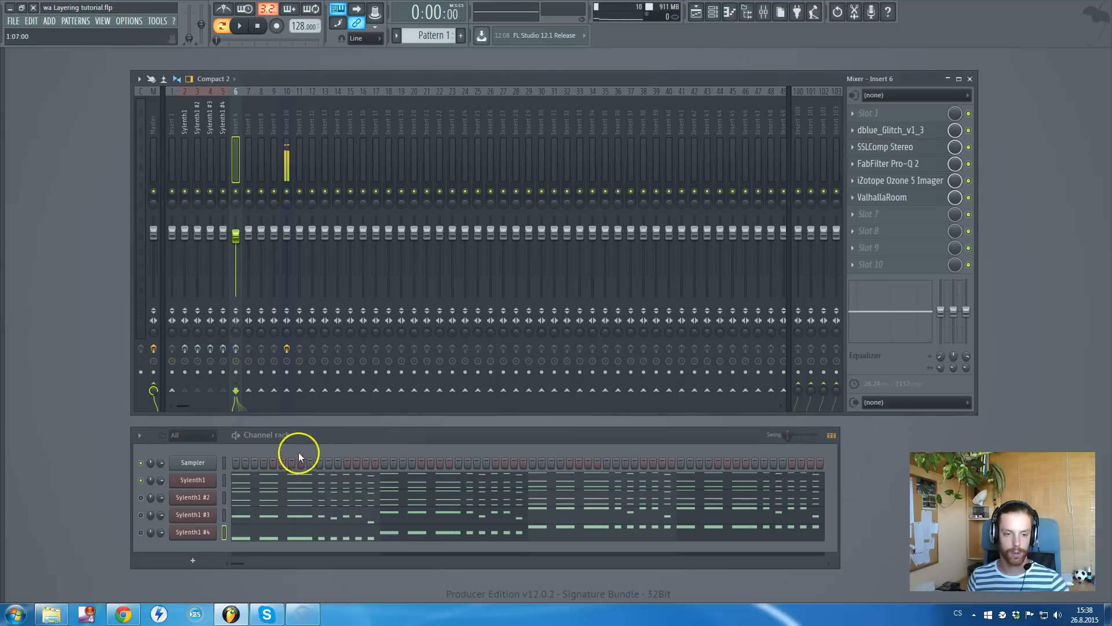
pyautogui.moveTo(326, 447)
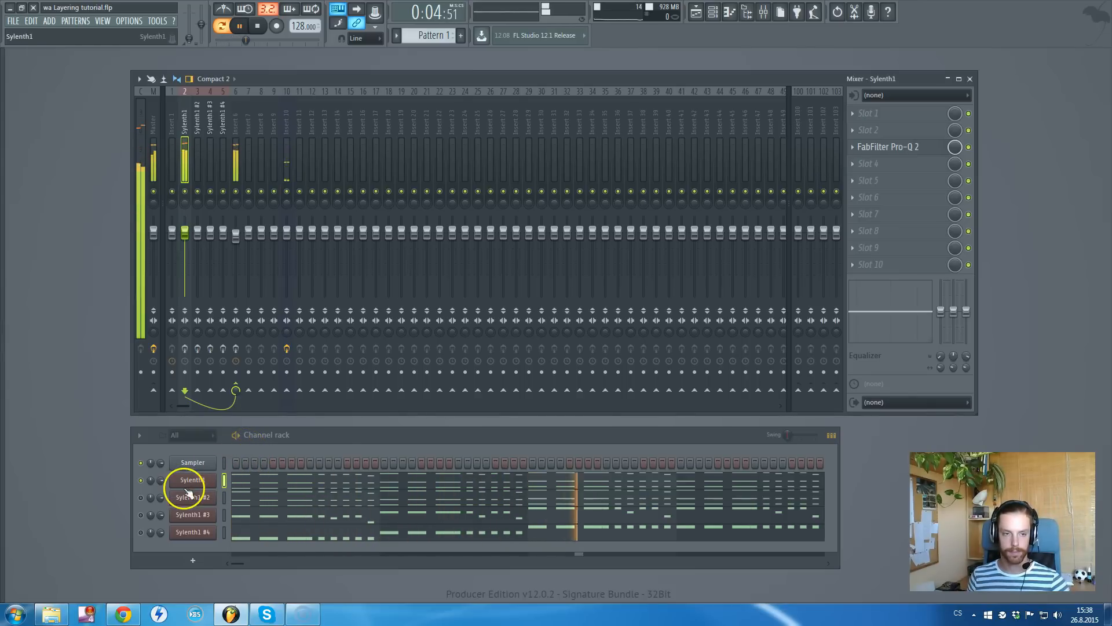
# - Solo the first Sylenth1 layer in the Channel rack and audition it
pyautogui.click(140, 497)
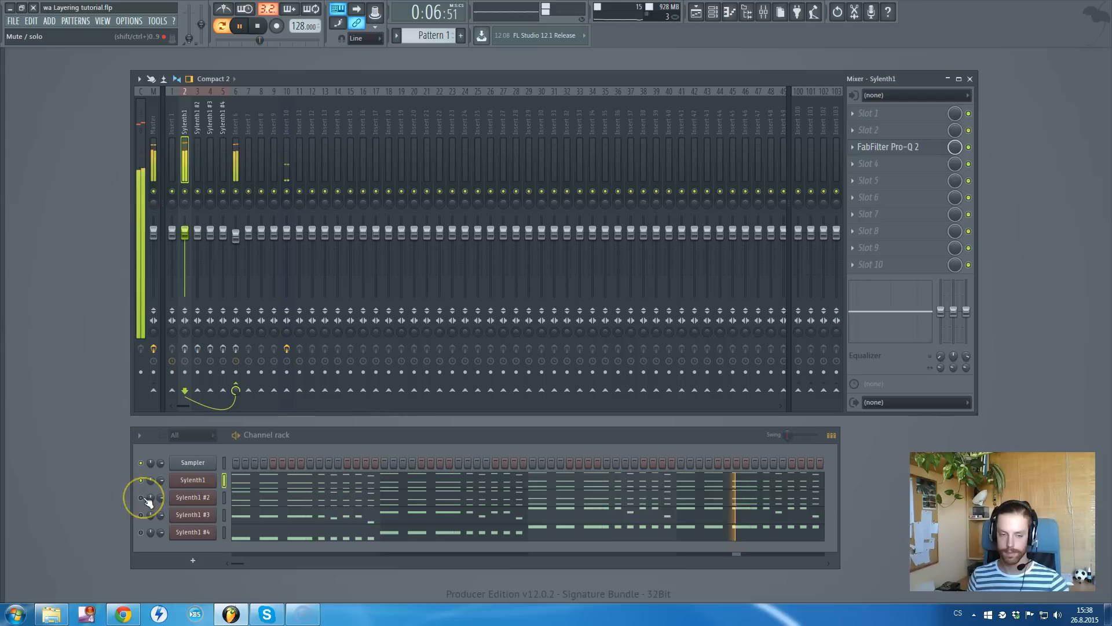
pyautogui.click(239, 26)
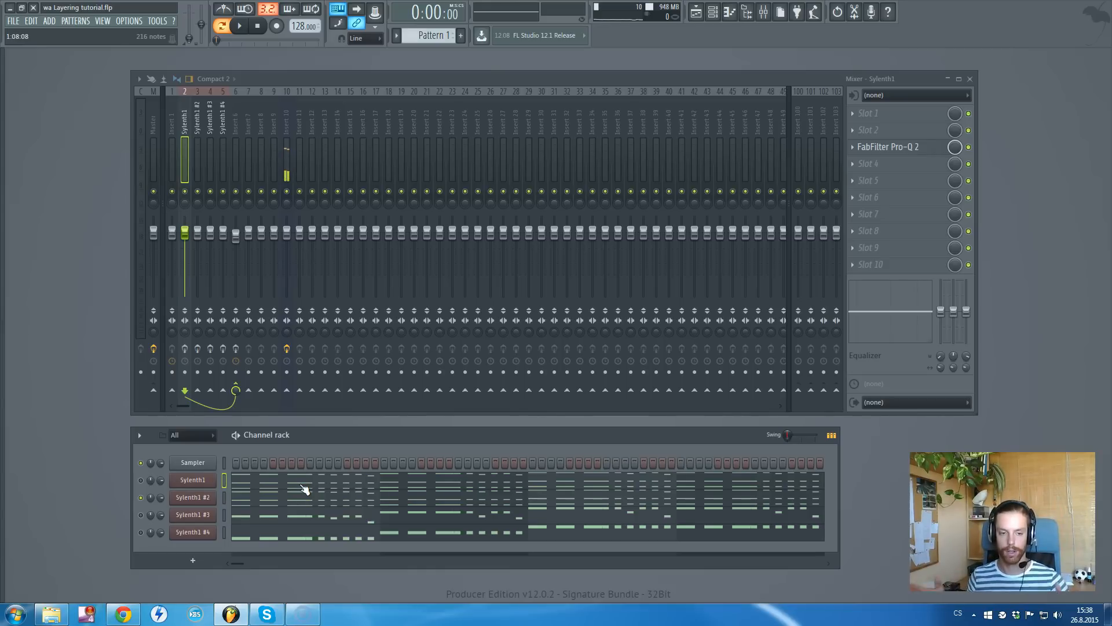
pyautogui.click(239, 25)
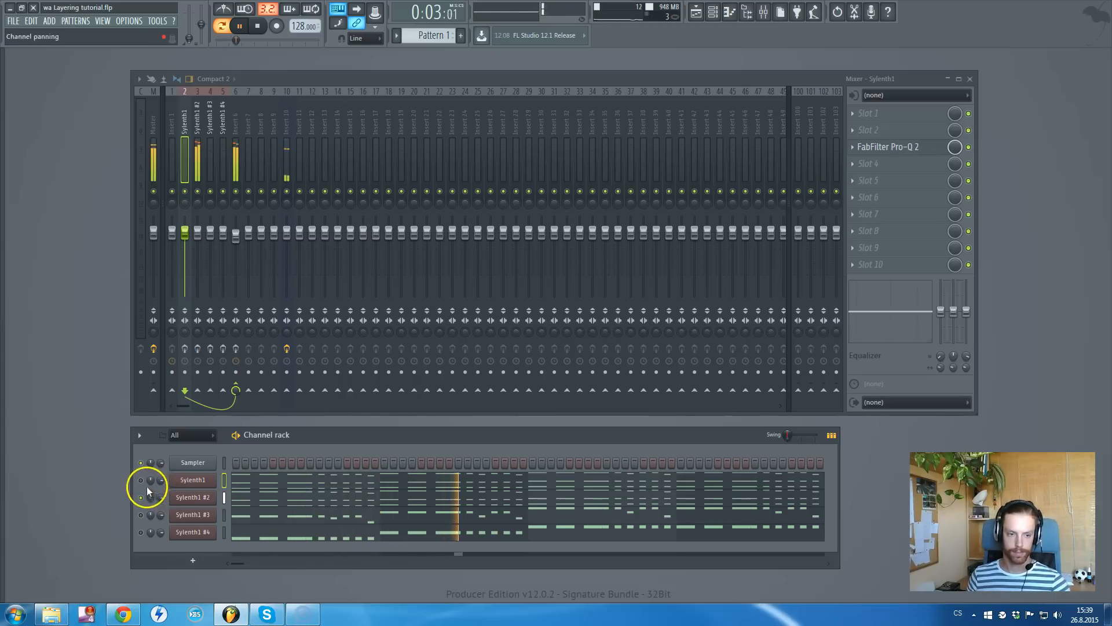
pyautogui.click(149, 482)
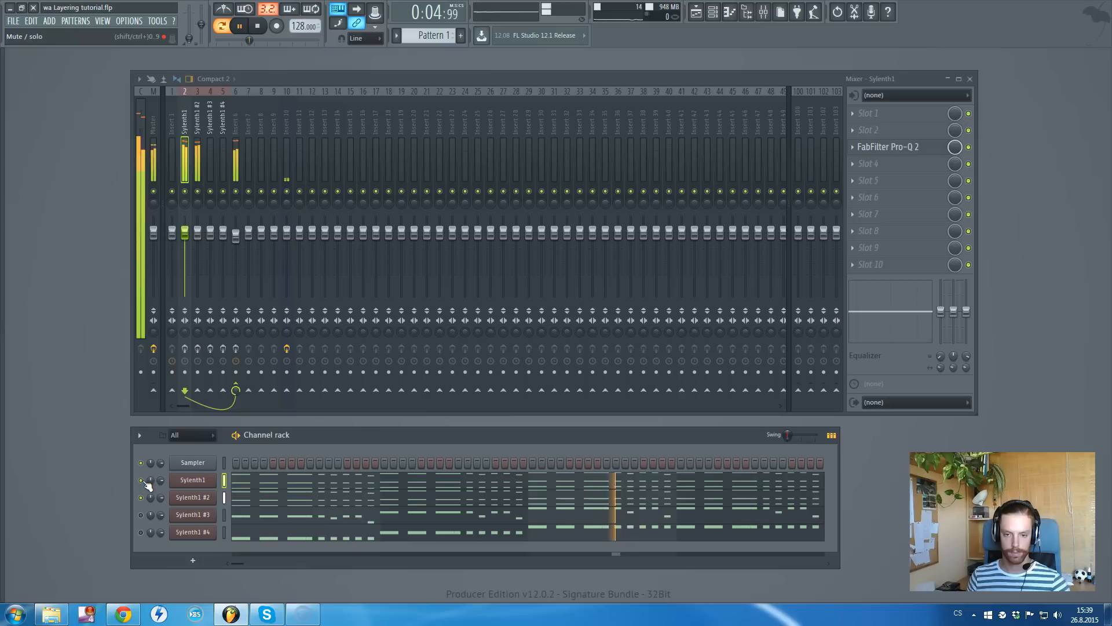
pyautogui.click(140, 496)
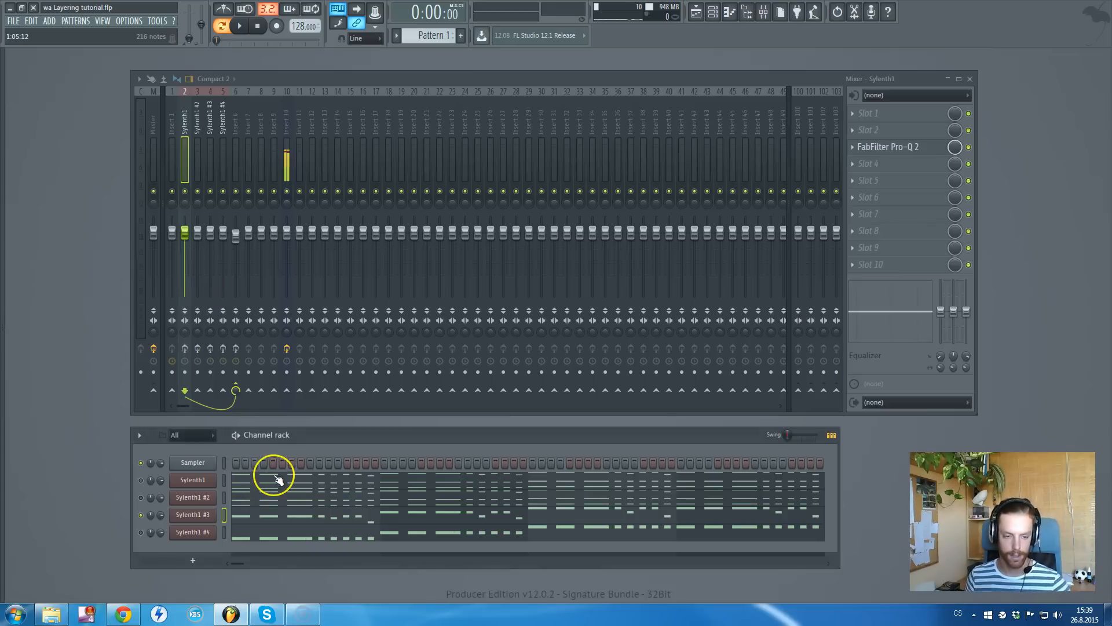
# - Play again, then solo the fourth Sylenth1 layer
pyautogui.click(239, 26)
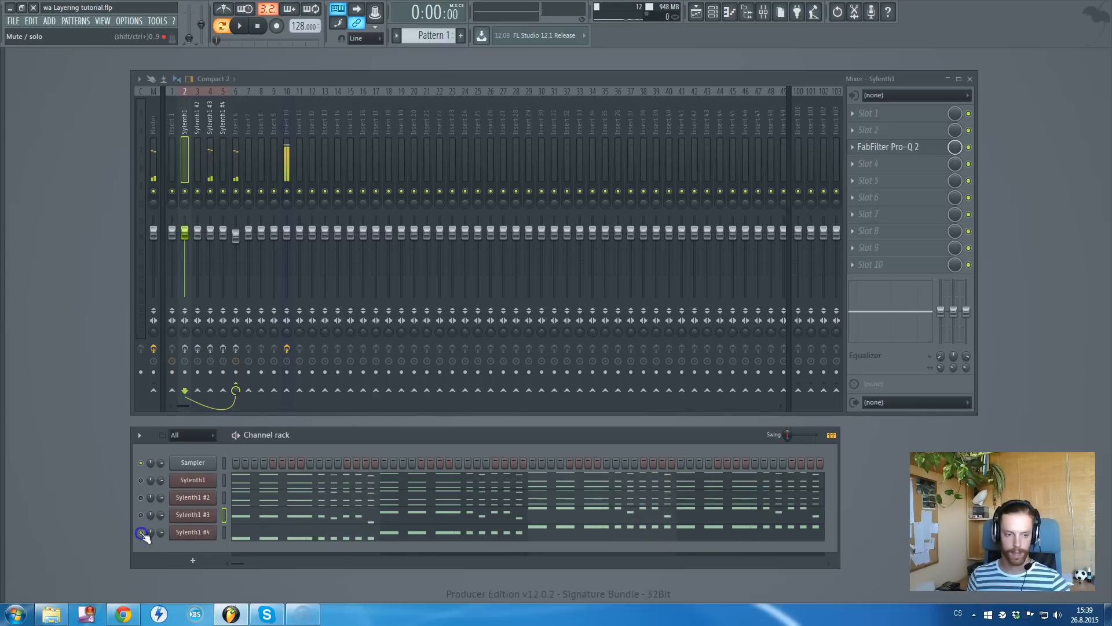
pyautogui.click(140, 533)
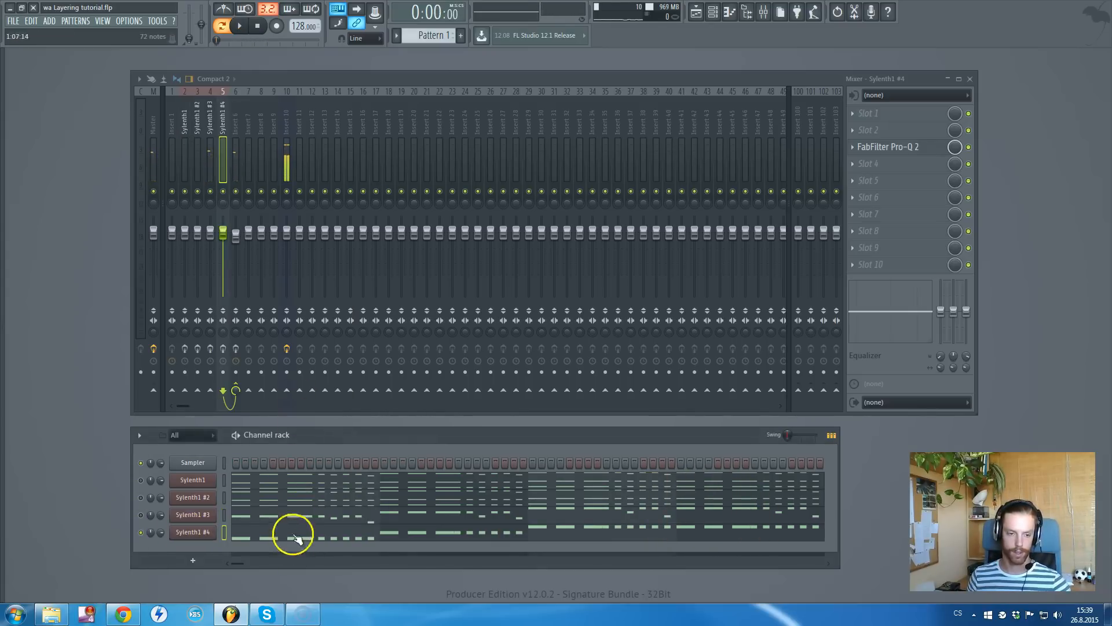
# - Show Sylenth1 #4's notes in the Piano roll and play that layer alone
pyautogui.doubleClick(294, 532)
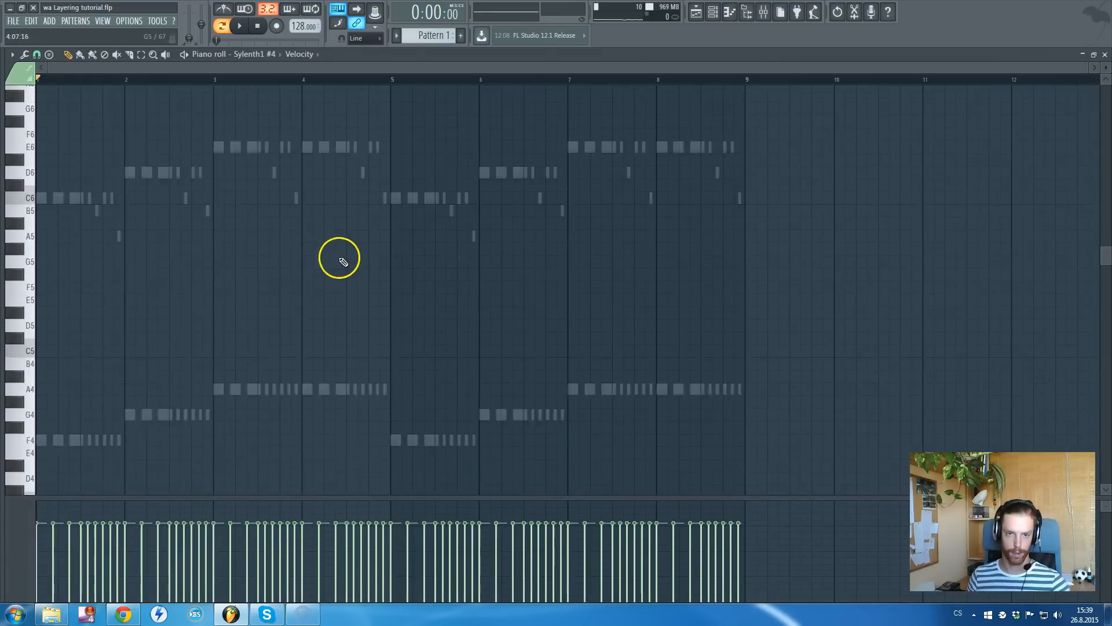
pyautogui.scroll(-3)
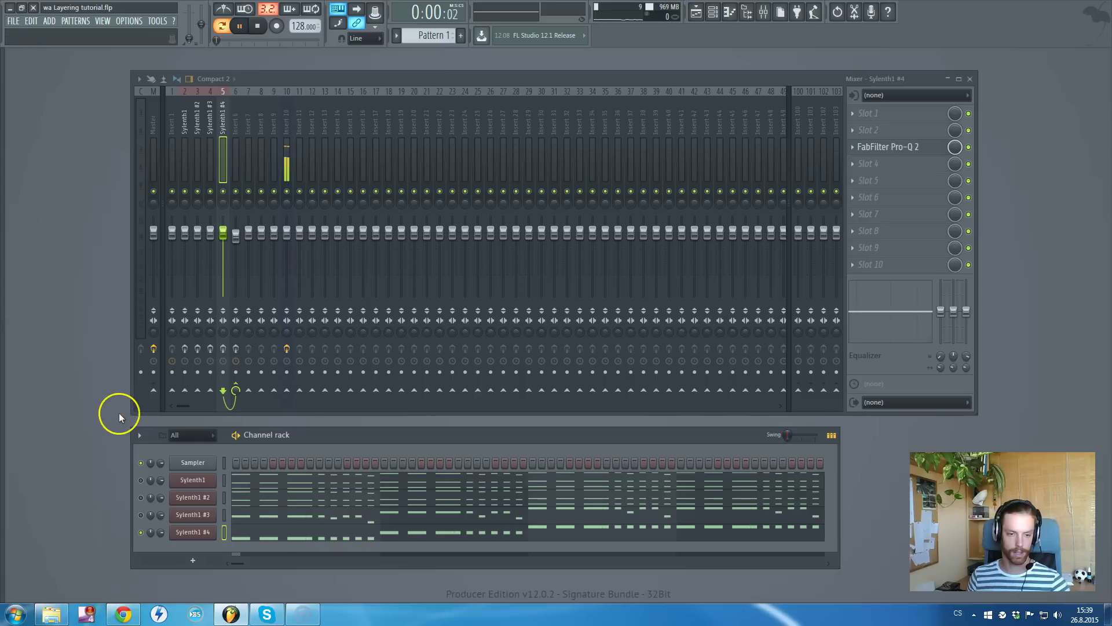
pyautogui.click(241, 27)
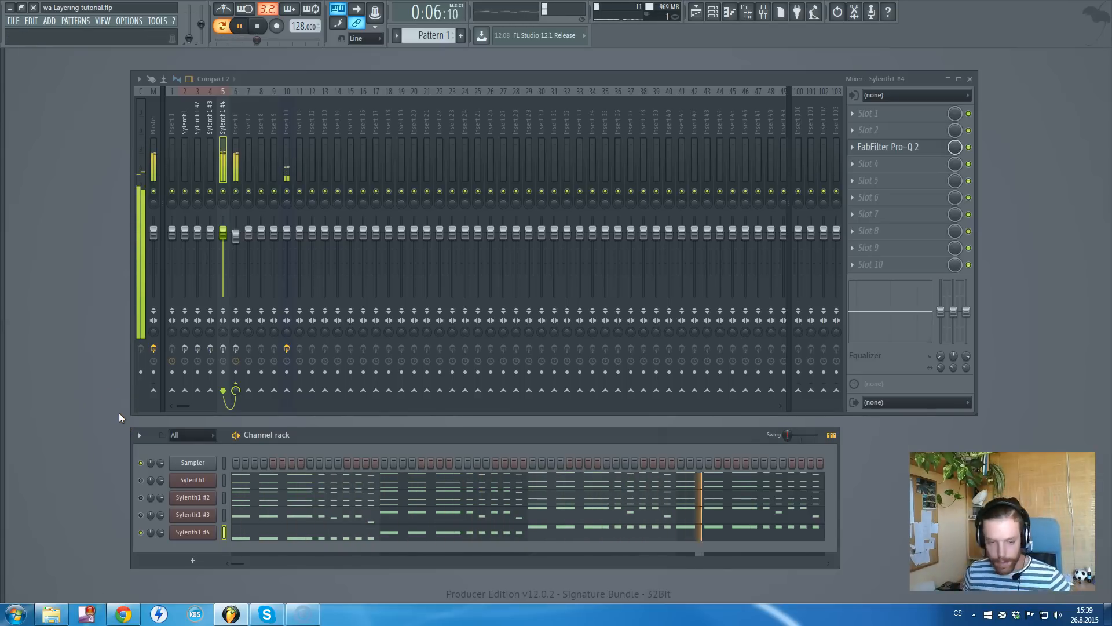
pyautogui.click(239, 26)
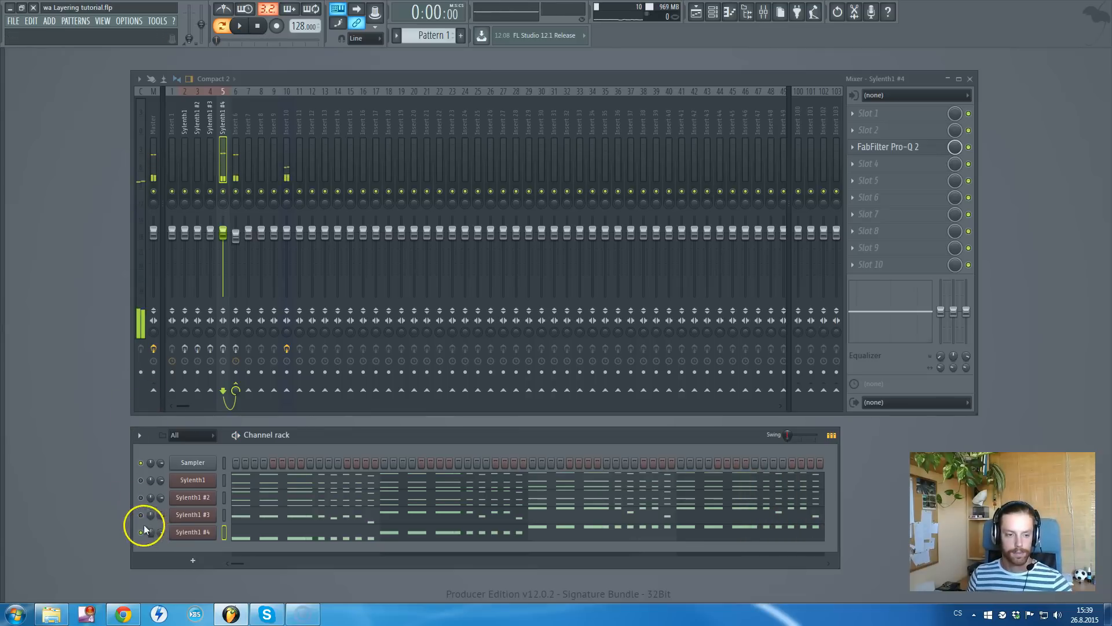
# - Unmute all four Sylenth1 layers and play them together
pyautogui.click(192, 496)
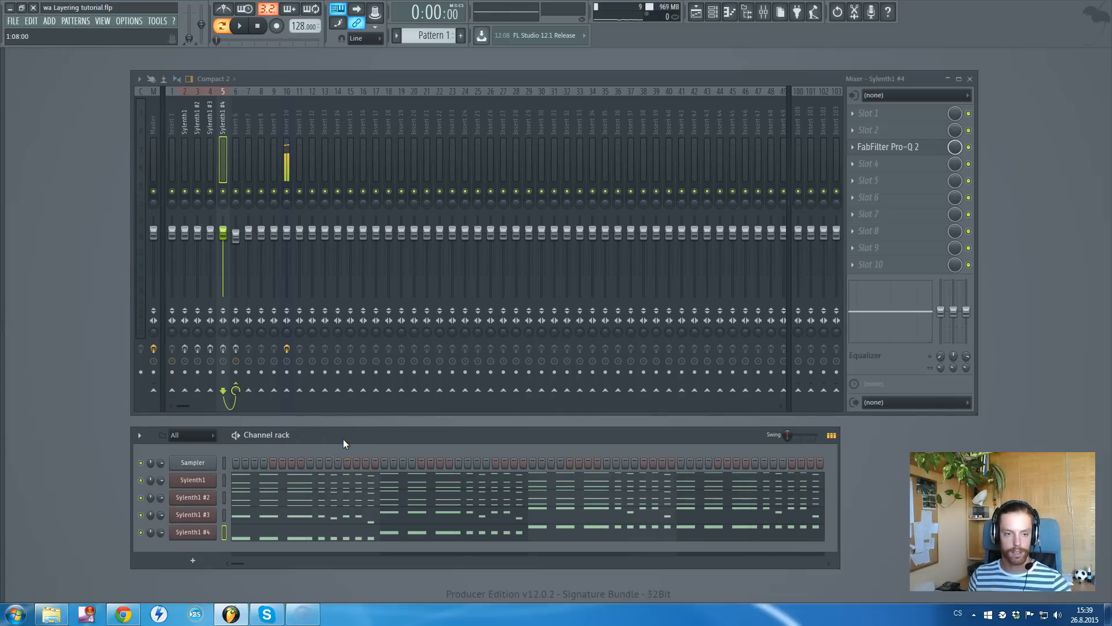
pyautogui.click(240, 26)
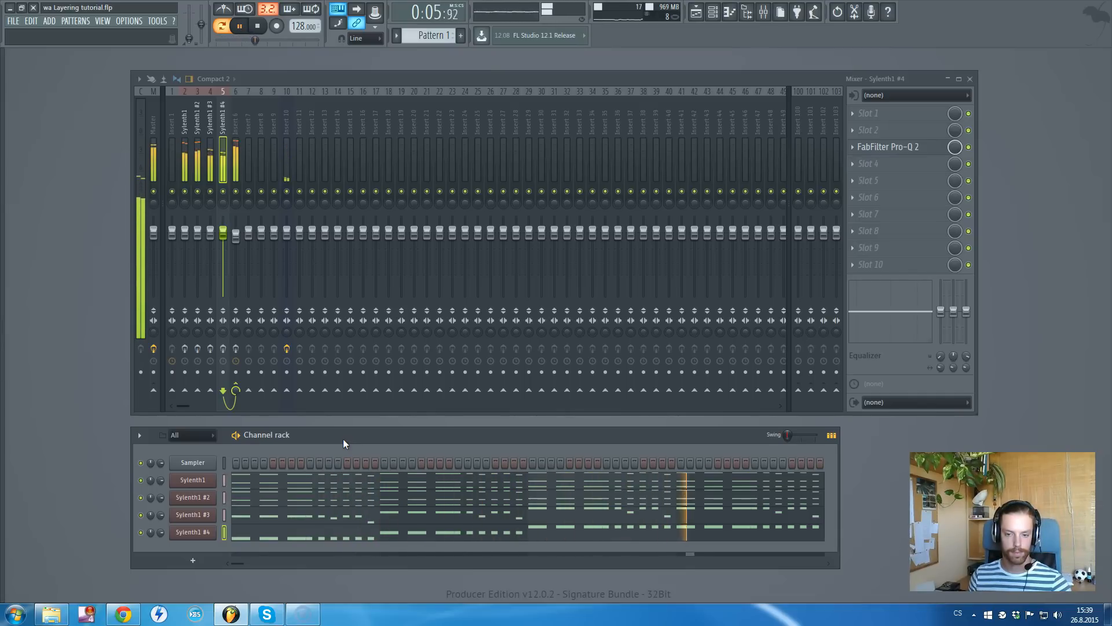
pyautogui.click(240, 26)
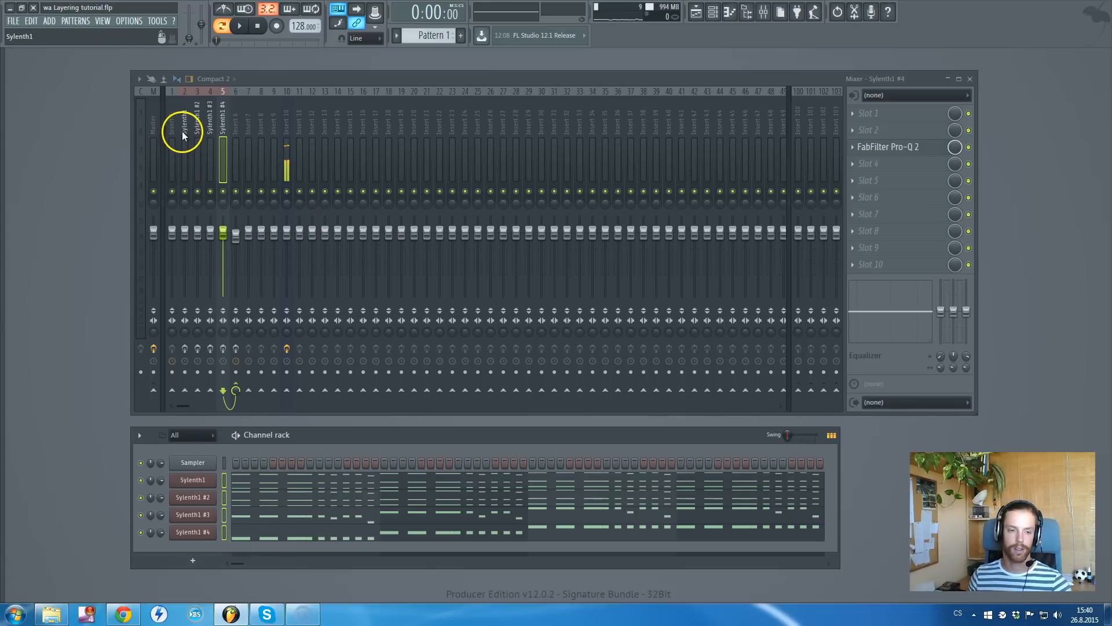
# - Route the selected Sylenth1 channels to consecutive mixer tracks starting from insert 2
pyautogui.rightClick(183, 128)
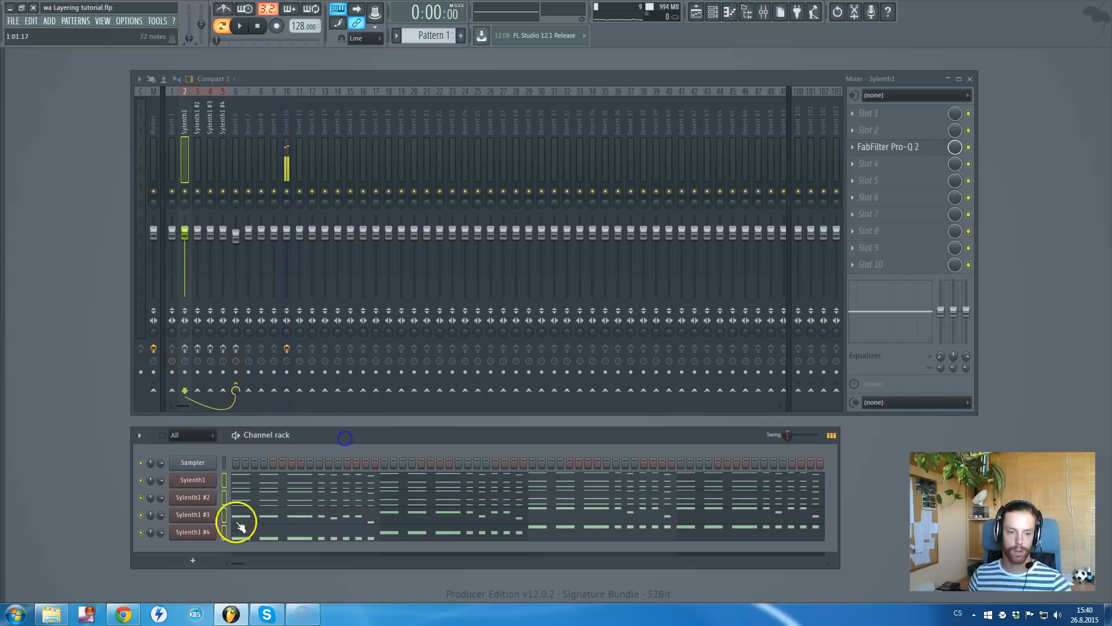
pyautogui.moveTo(227, 257)
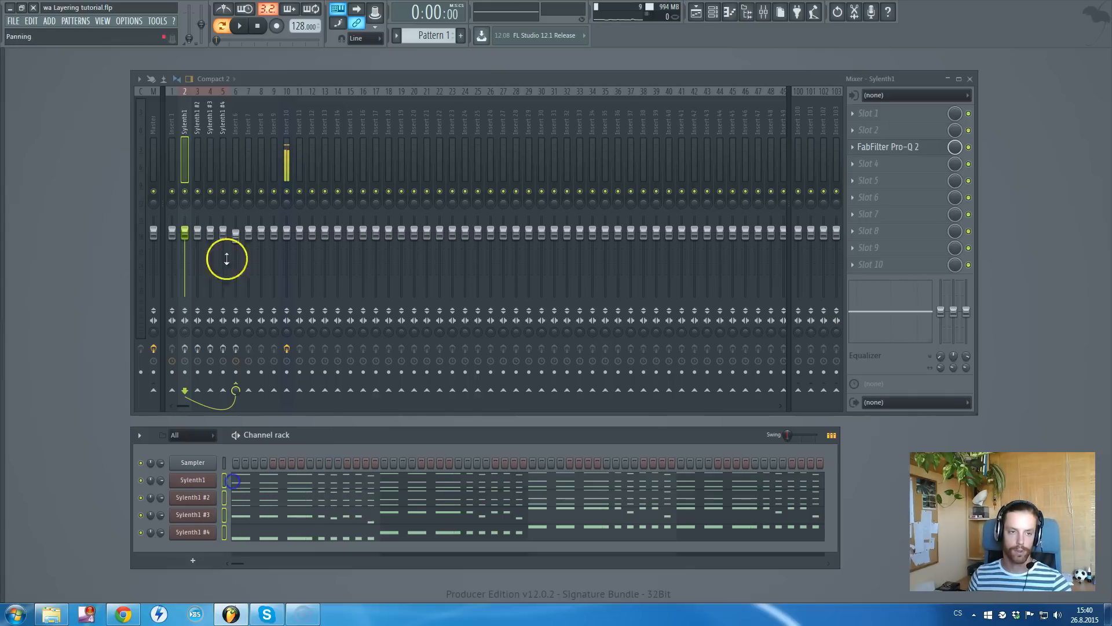
pyautogui.rightClick(183, 114)
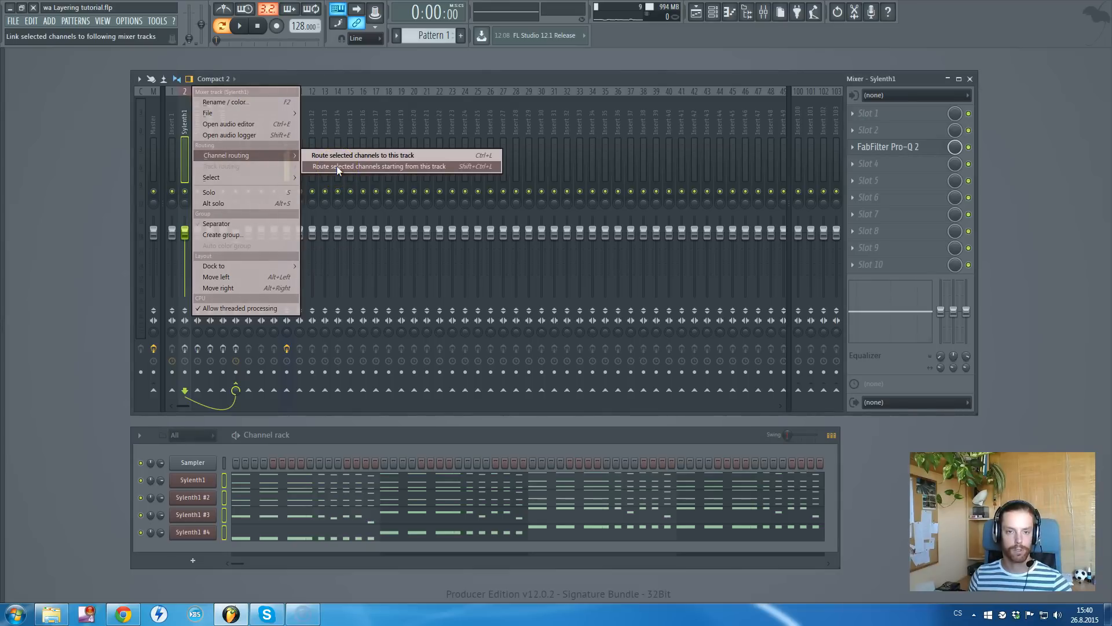
pyautogui.click(379, 166)
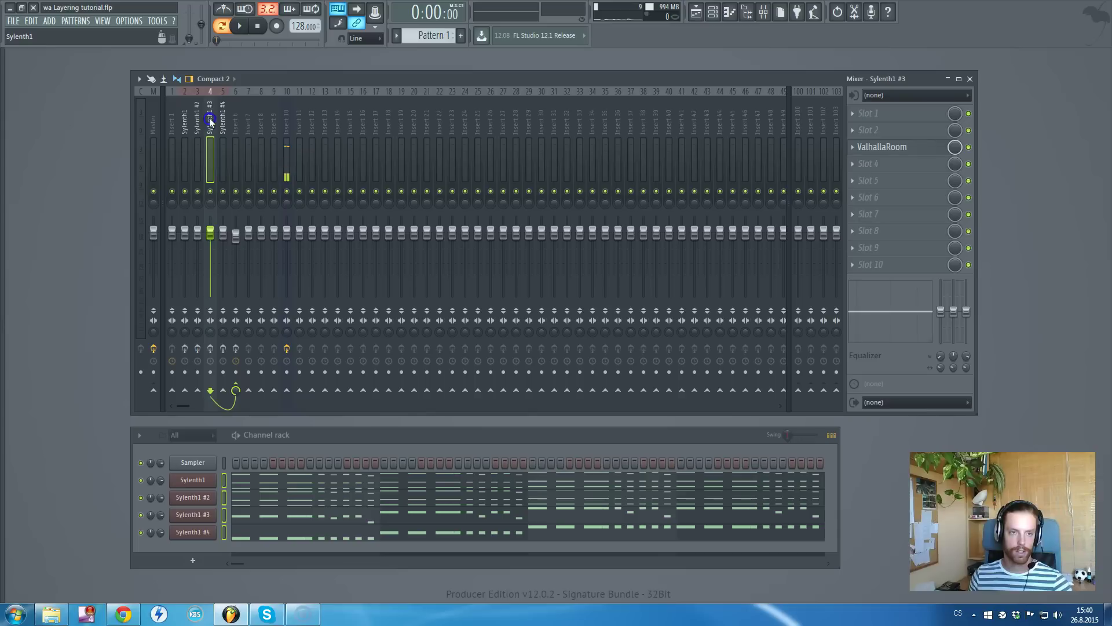
pyautogui.click(183, 124)
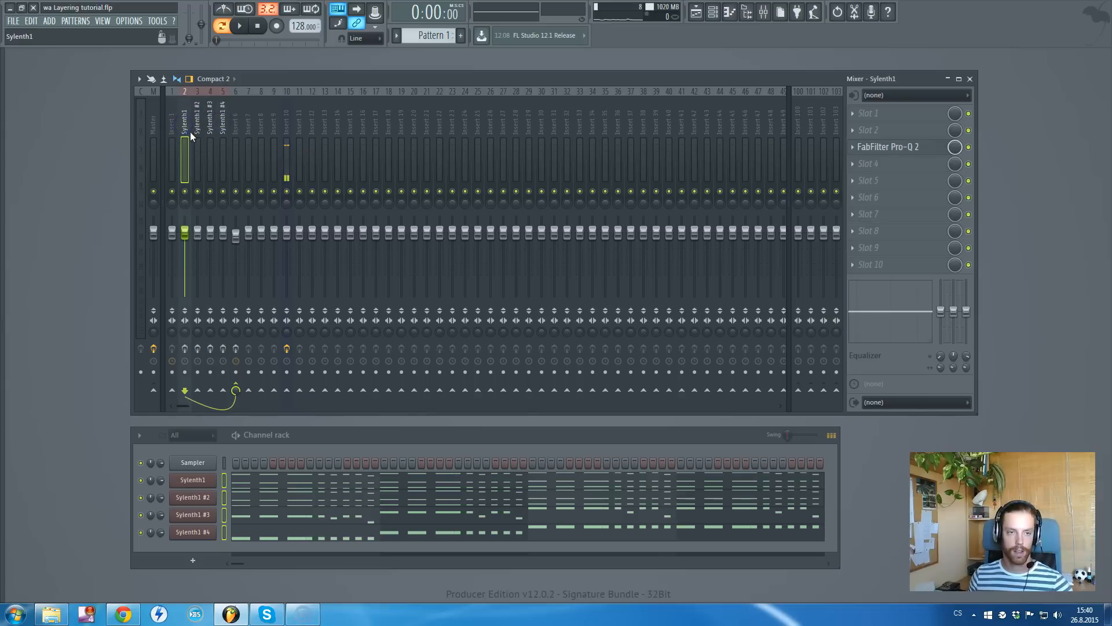
pyautogui.click(209, 124)
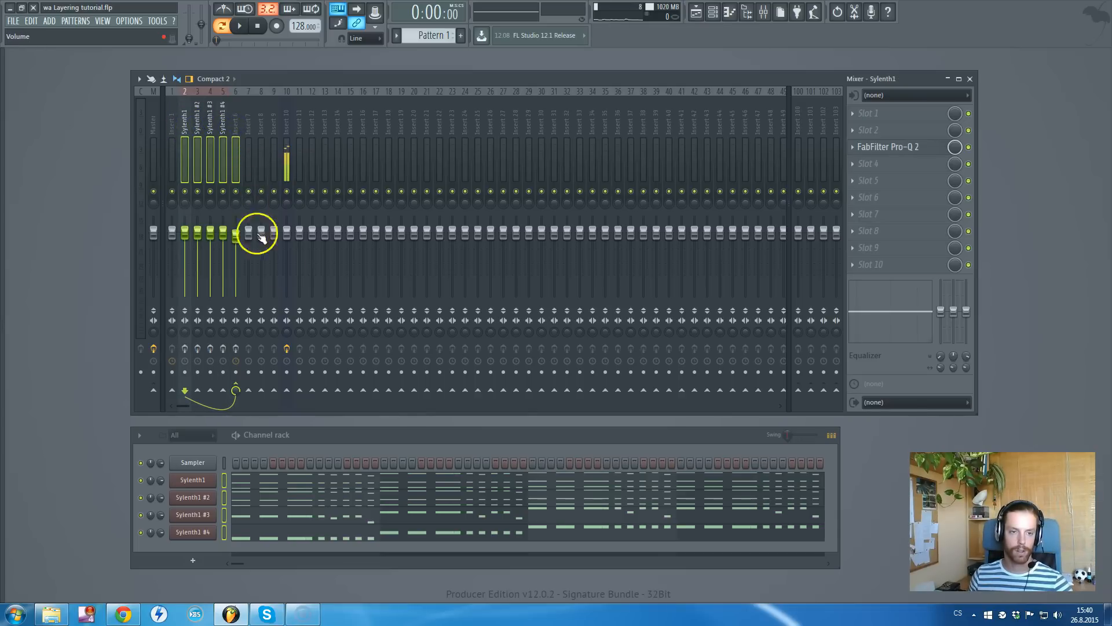
# - Select layer tracks 2–5 and bring up routing options on the bus insert 6
pyautogui.click(184, 124)
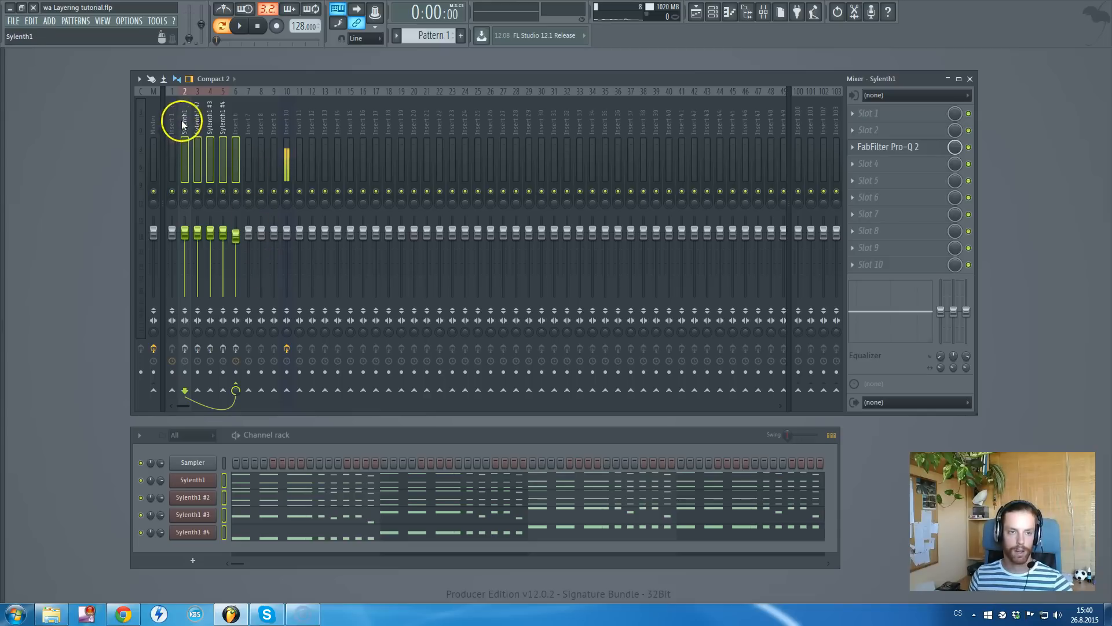
pyautogui.click(231, 132)
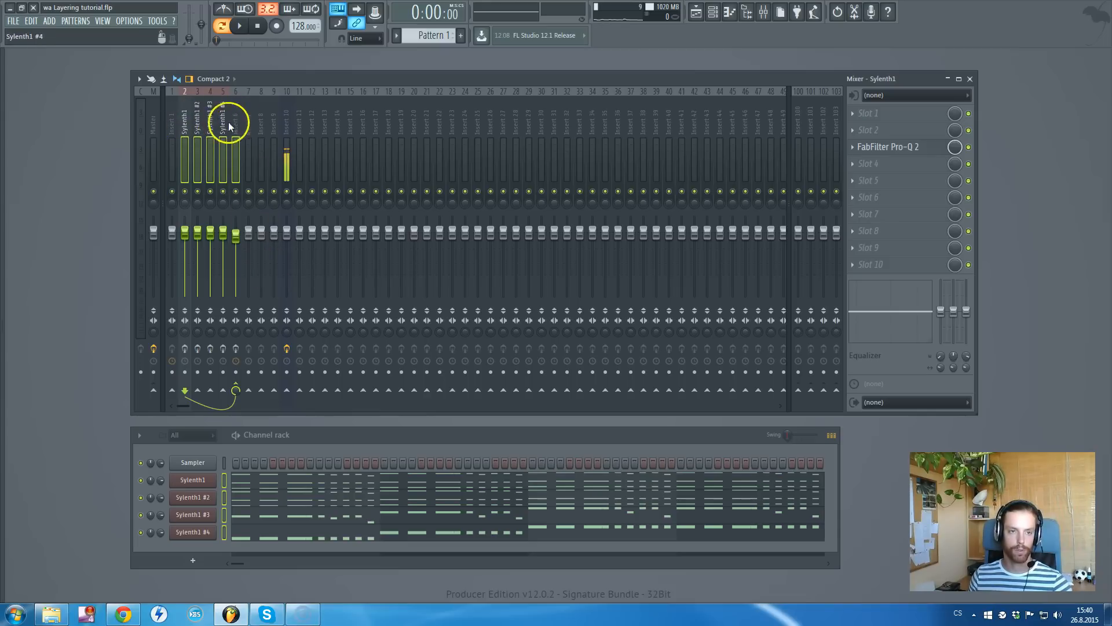
pyautogui.rightClick(236, 120)
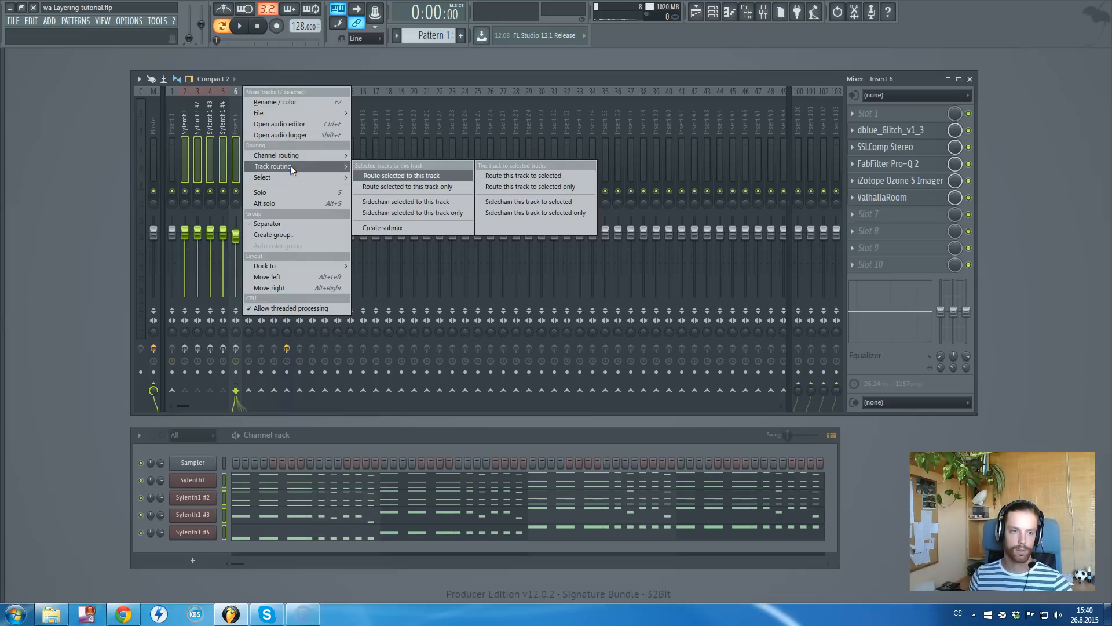
pyautogui.moveTo(408, 190)
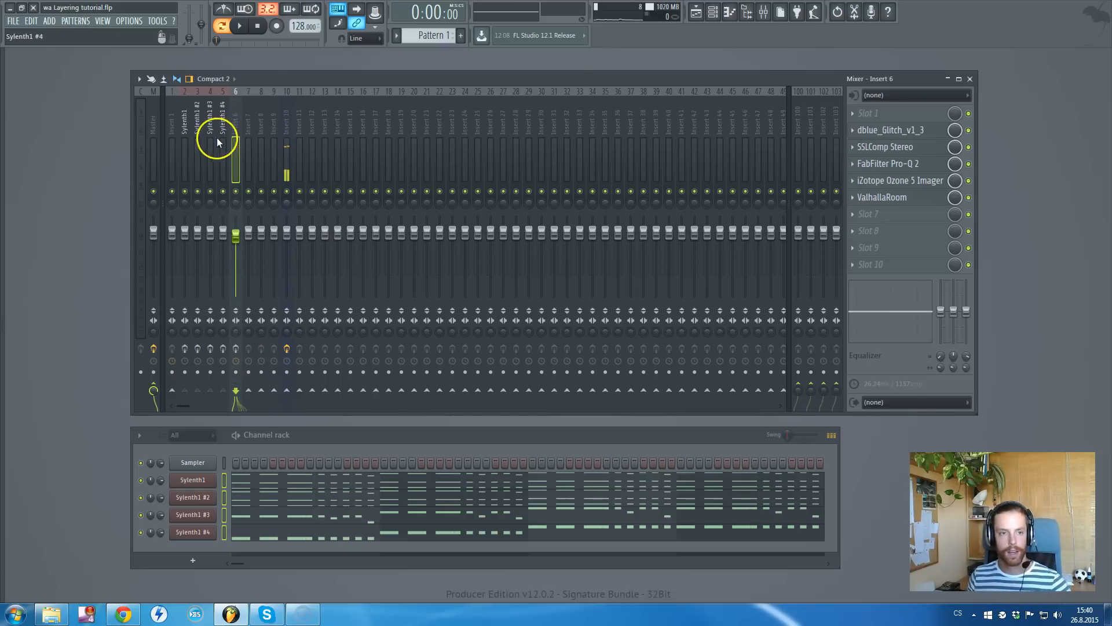
pyautogui.click(184, 120)
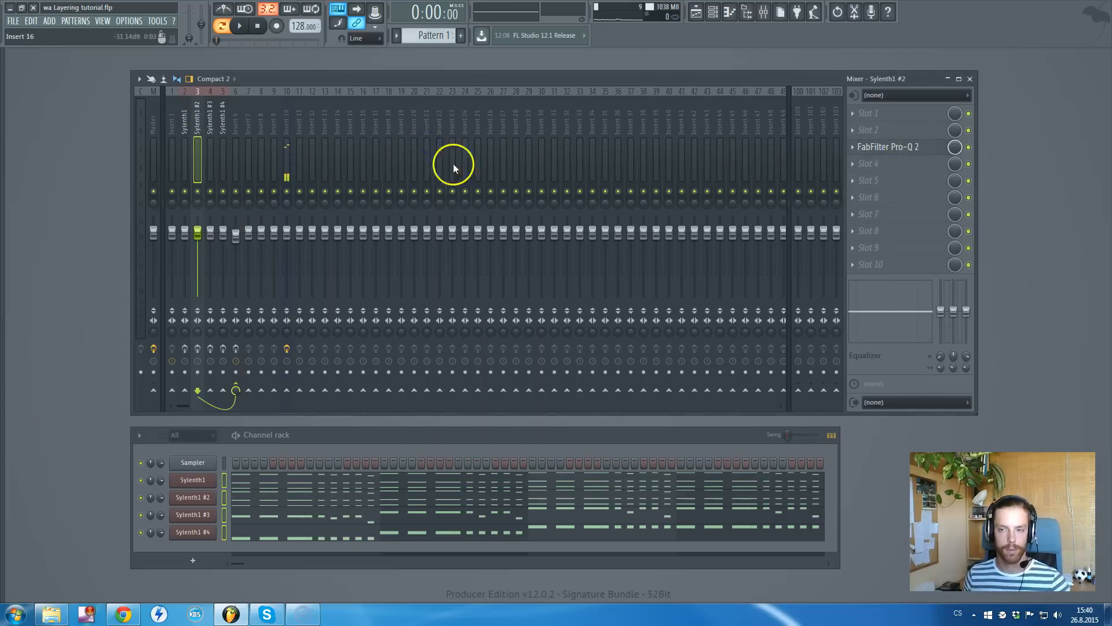
pyautogui.click(888, 146)
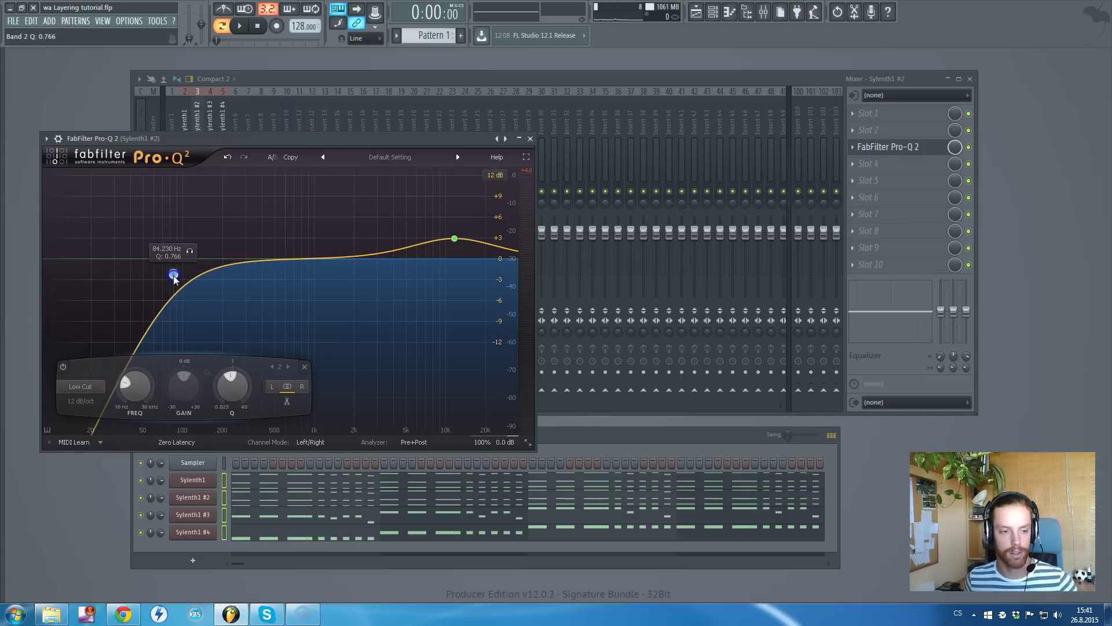
pyautogui.moveTo(220, 138)
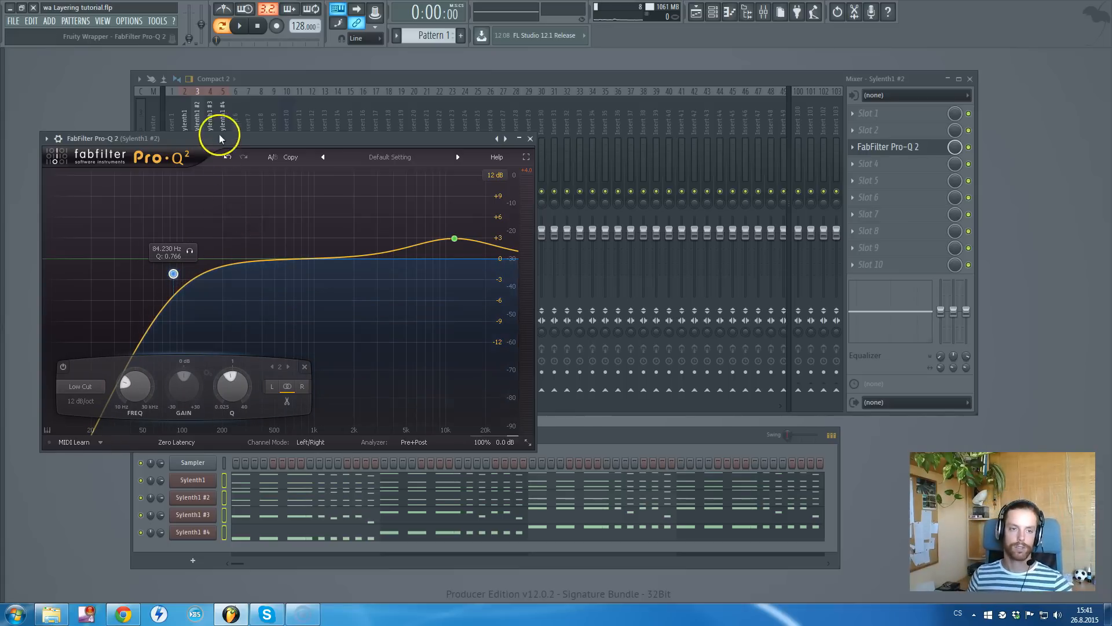
pyautogui.click(528, 138)
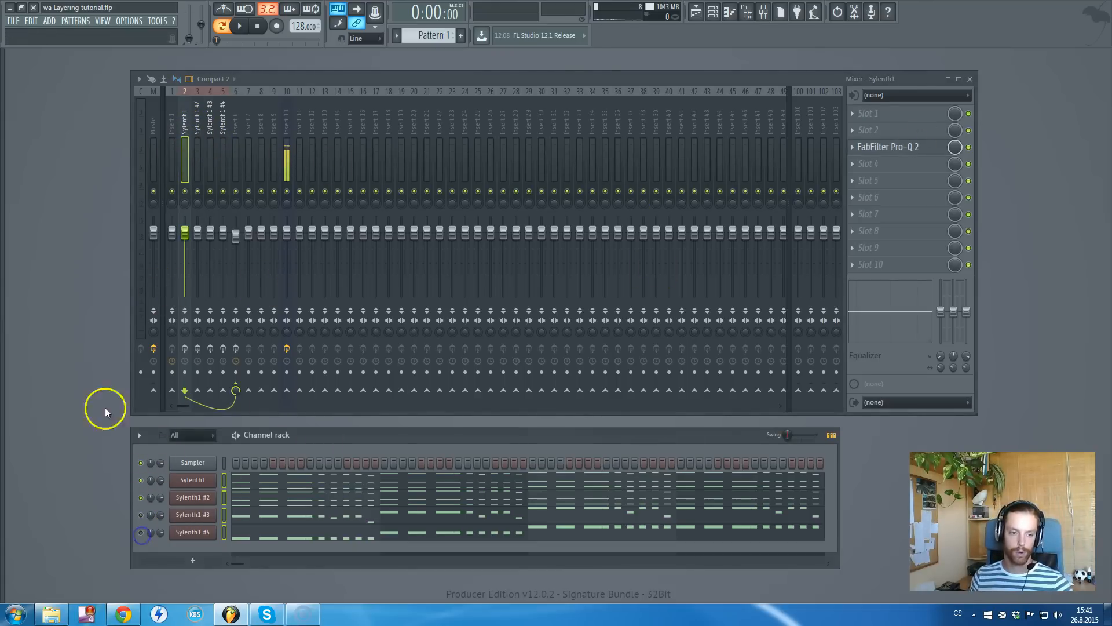
# - Play the mix and inspect Sylenth1 #3's ValhallaRoom reverb slot
pyautogui.click(239, 25)
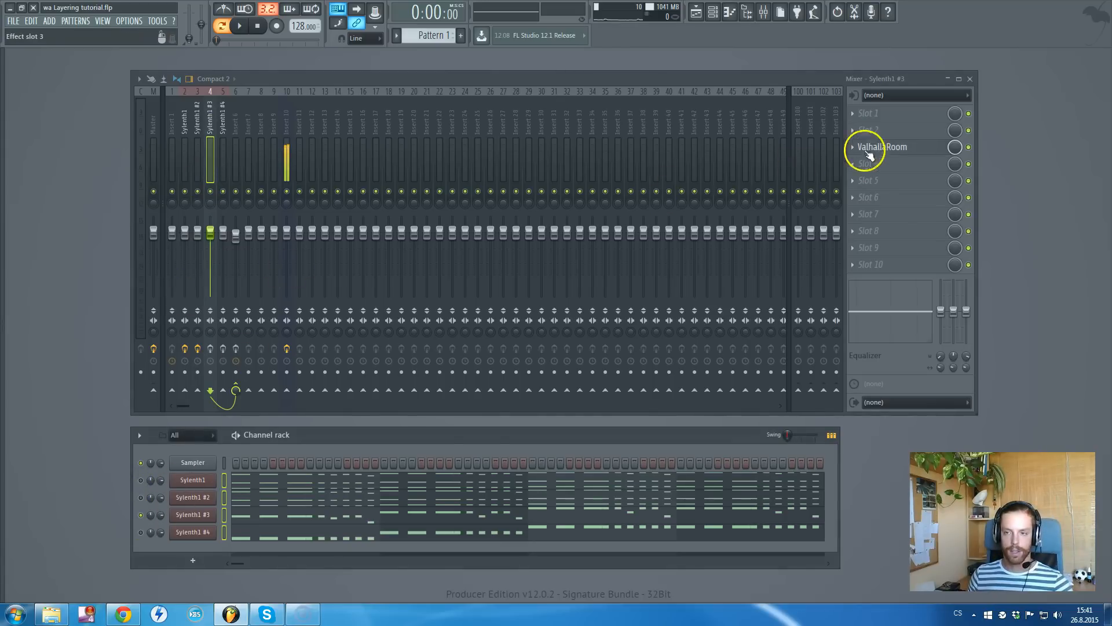
pyautogui.click(882, 147)
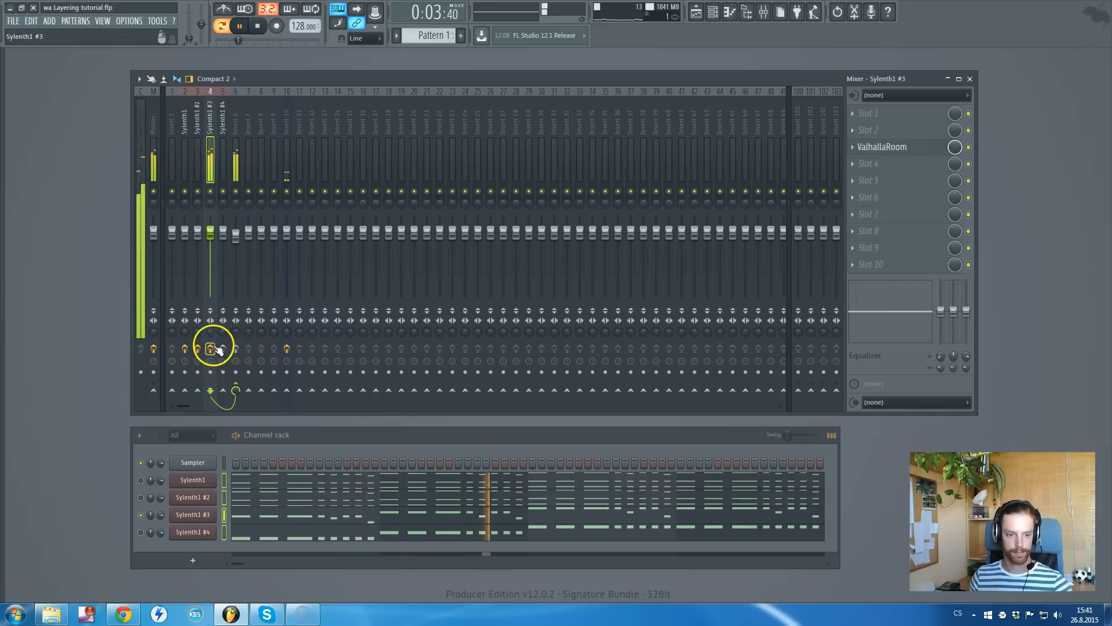
pyautogui.click(240, 26)
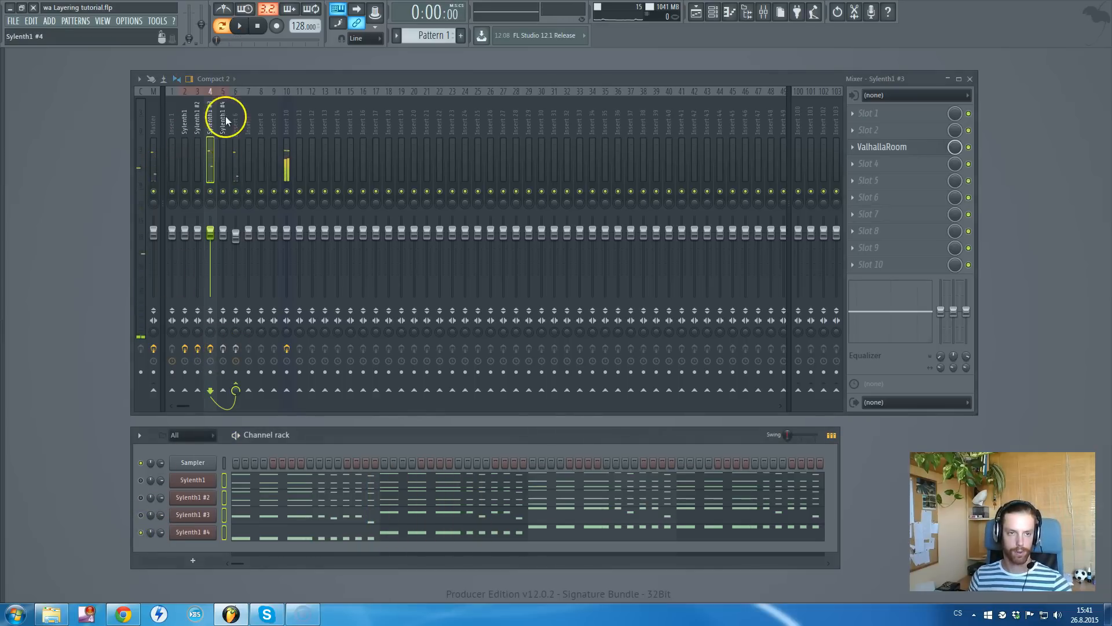
# - Audition Sylenth1 #4's Pro-Q 2, then select Insert 6 to show its glitch/compressor/EQ/imager/reverb chain
pyautogui.click(888, 147)
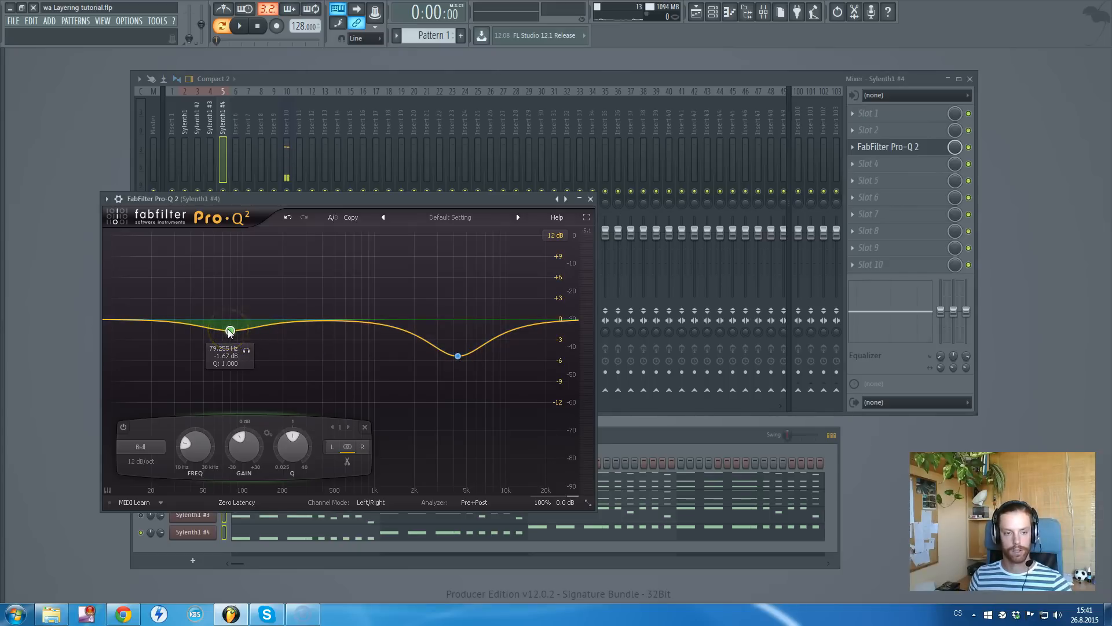
pyautogui.click(240, 26)
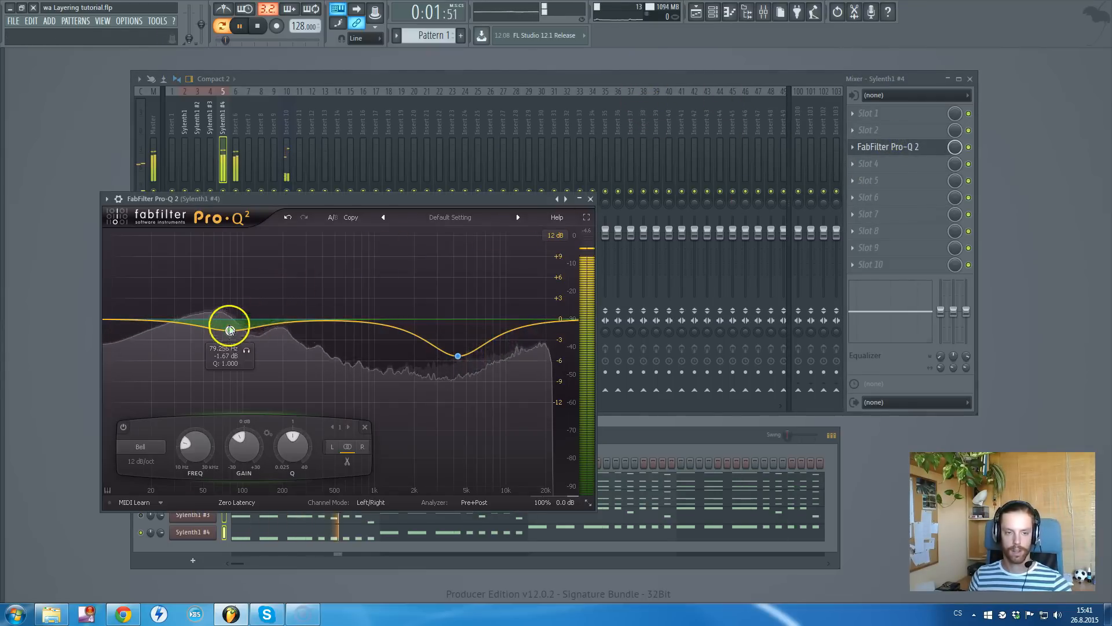
pyautogui.click(591, 198)
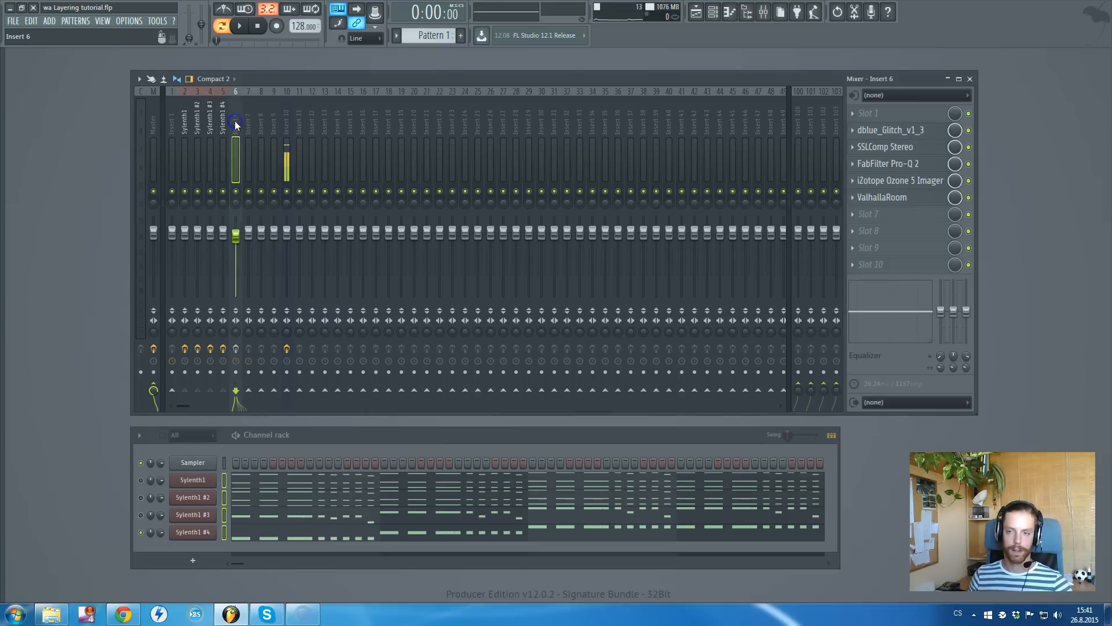
pyautogui.moveTo(237, 348)
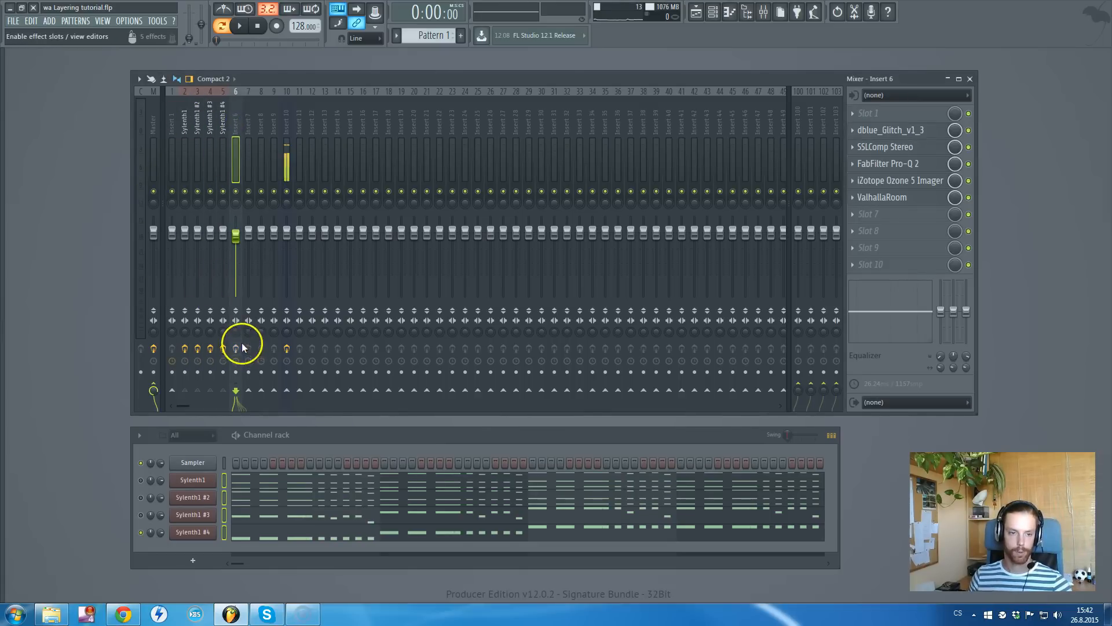
pyautogui.click(966, 181)
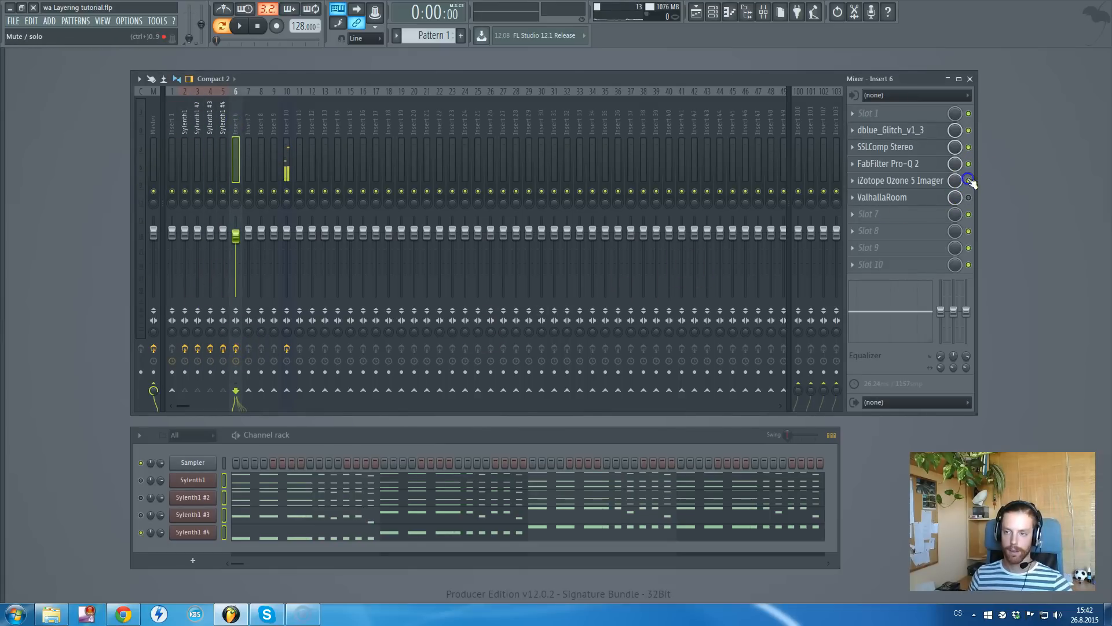
pyautogui.click(891, 130)
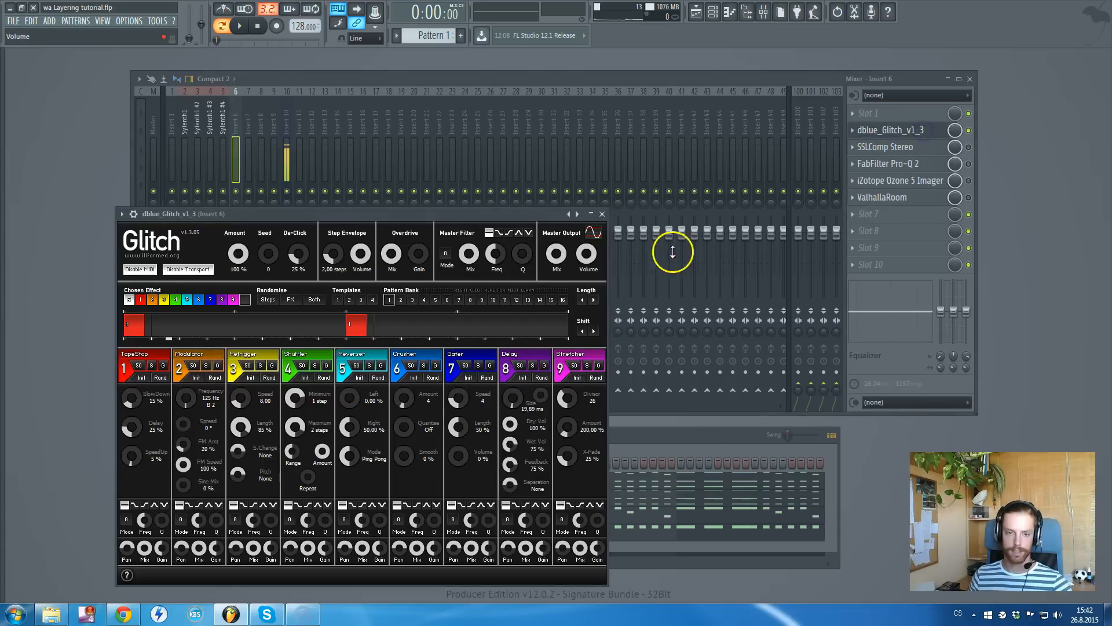
pyautogui.click(601, 213)
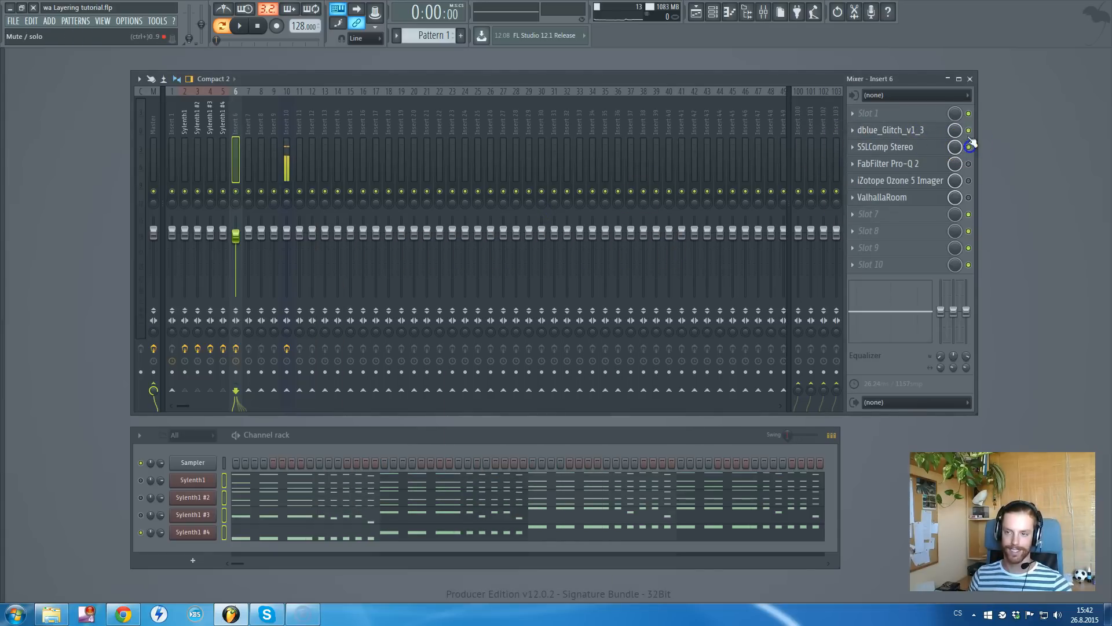
pyautogui.click(886, 146)
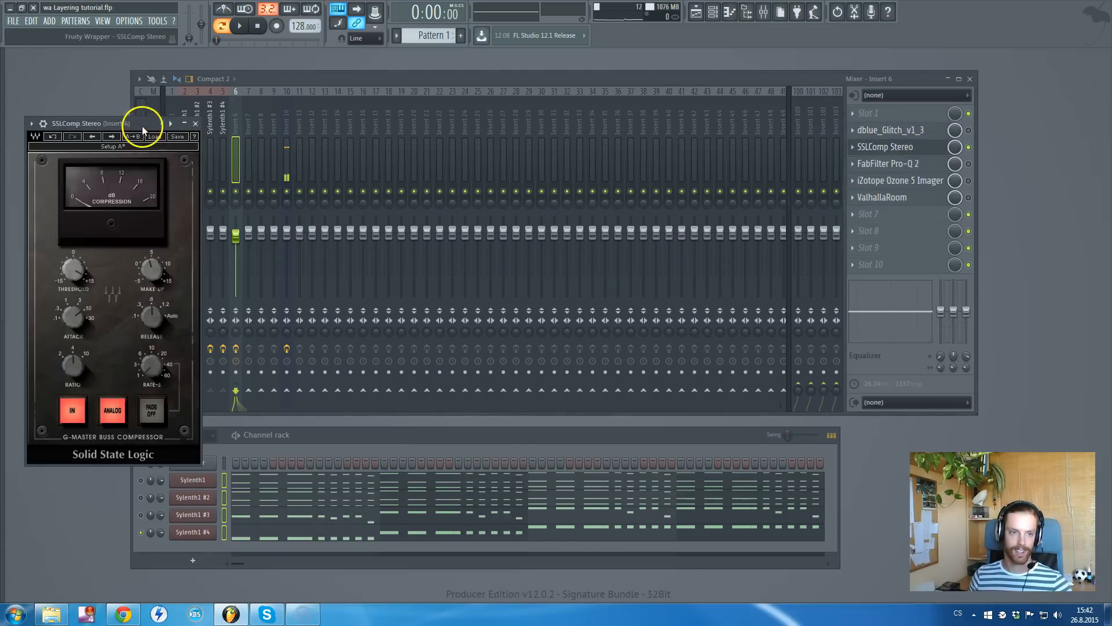
pyautogui.moveTo(85, 123); pyautogui.dragTo(404, 145)
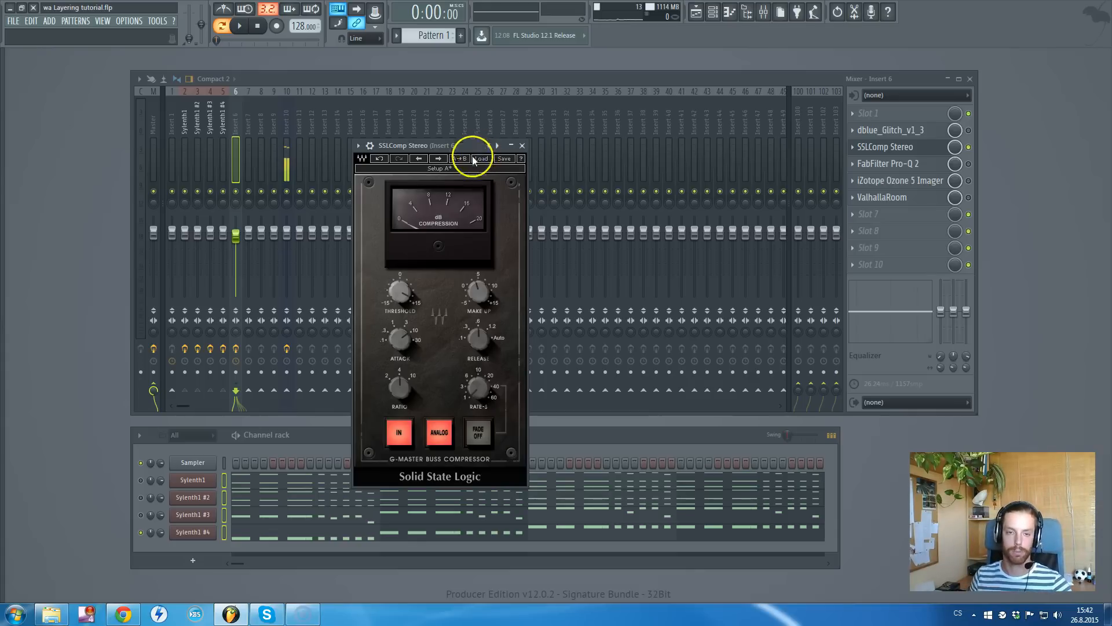
pyautogui.click(521, 145)
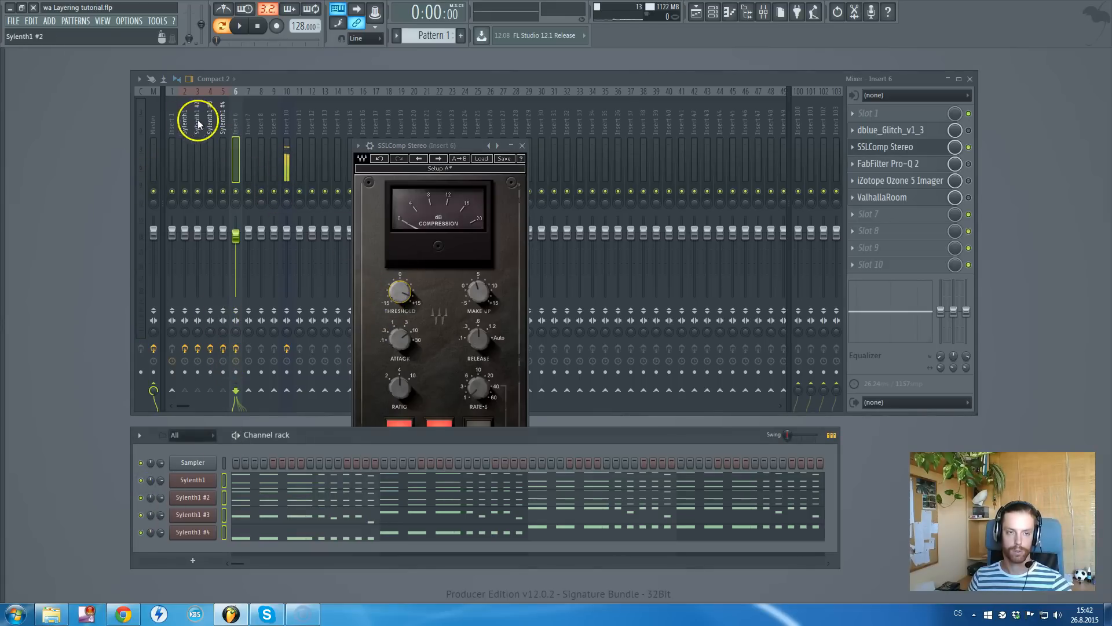
pyautogui.click(239, 26)
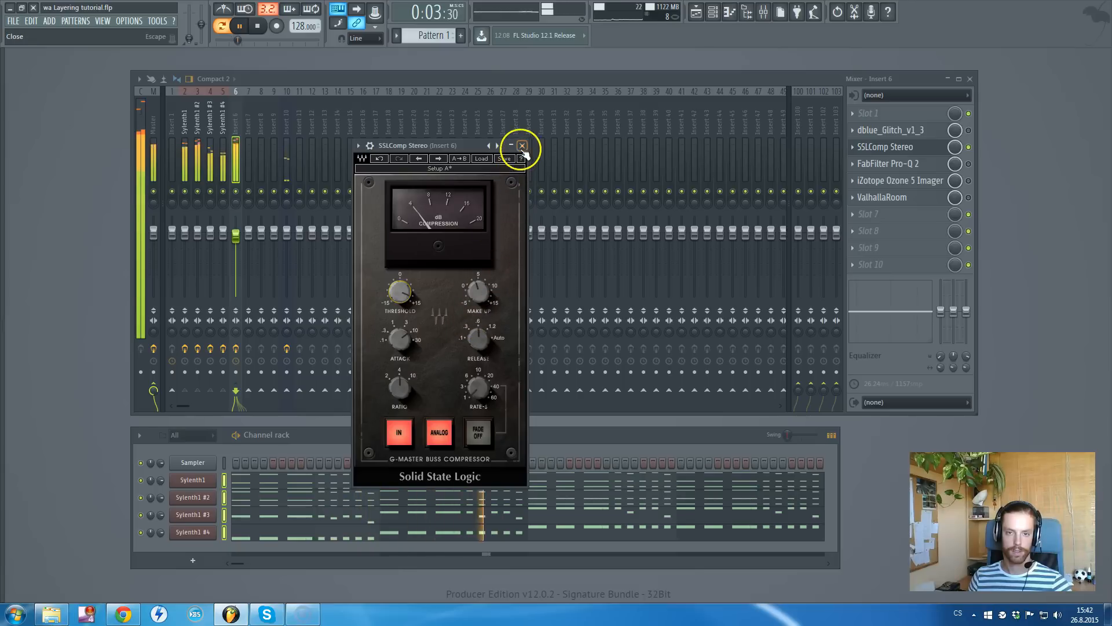
pyautogui.click(521, 145)
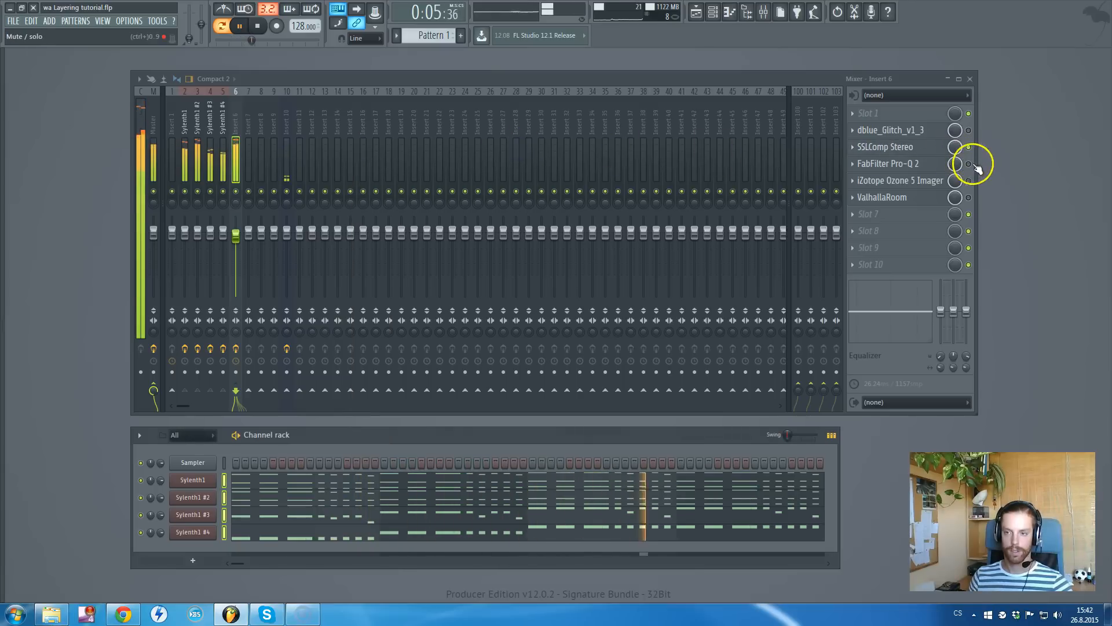
pyautogui.click(256, 26)
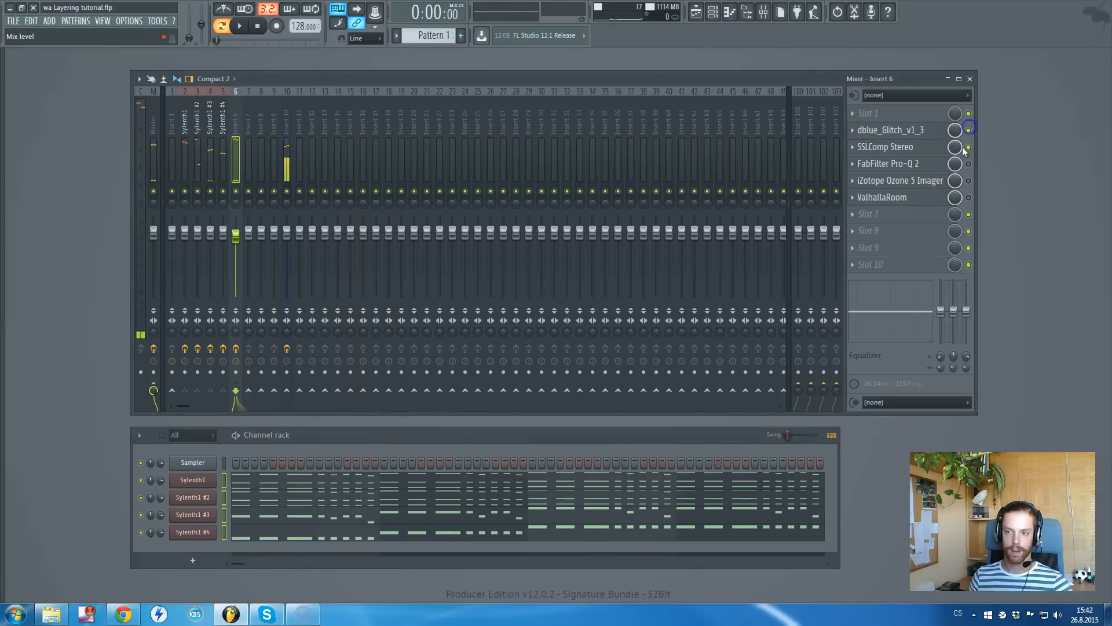
pyautogui.click(890, 130)
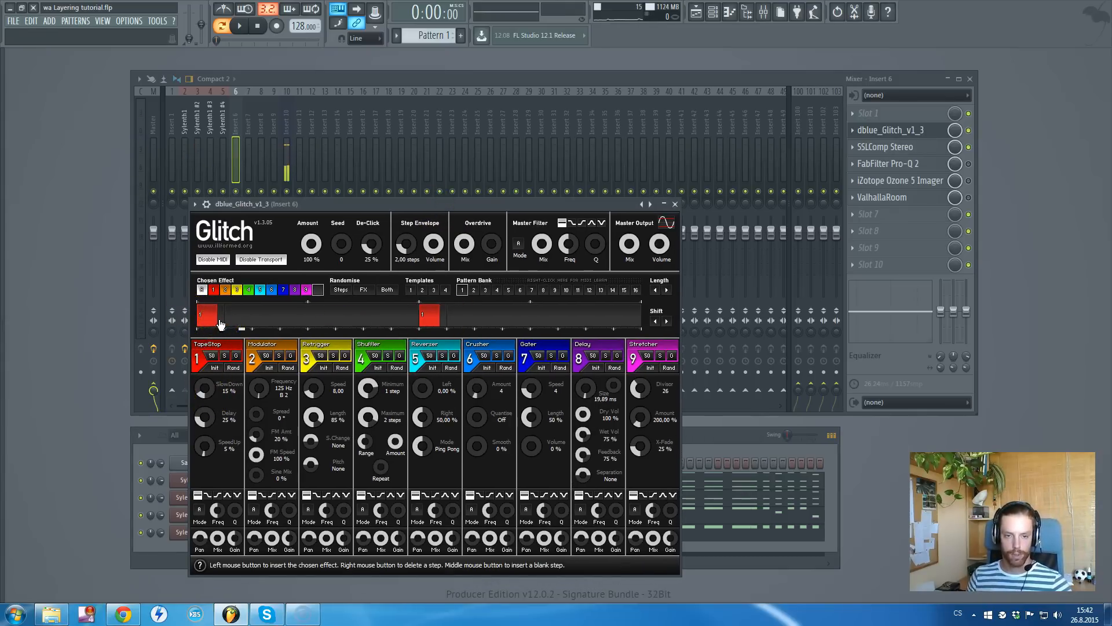
pyautogui.click(240, 26)
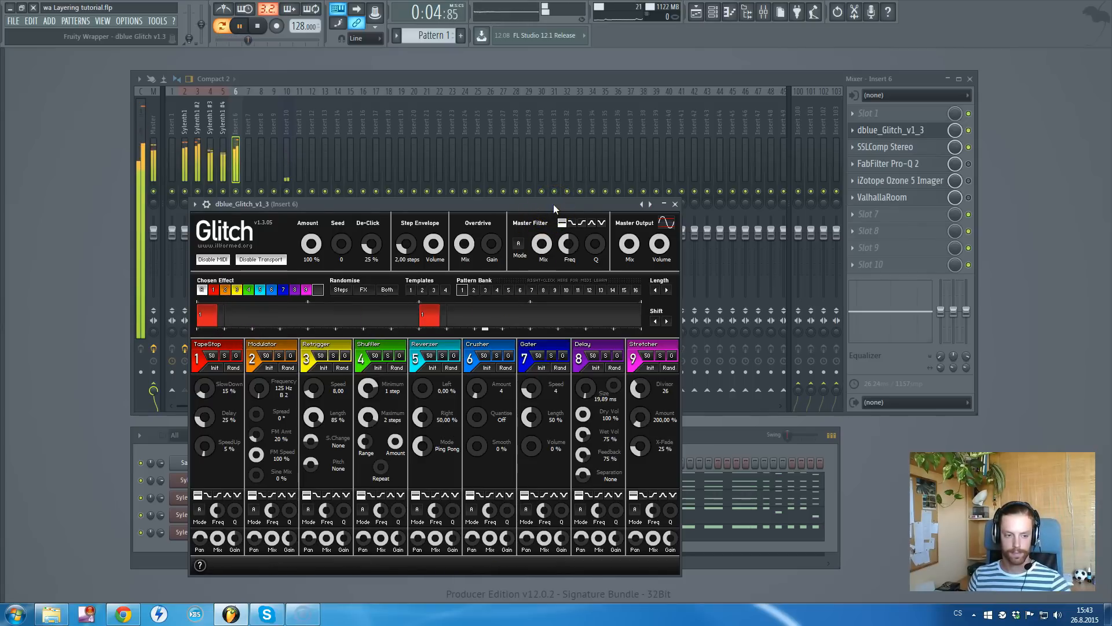
pyautogui.click(674, 204)
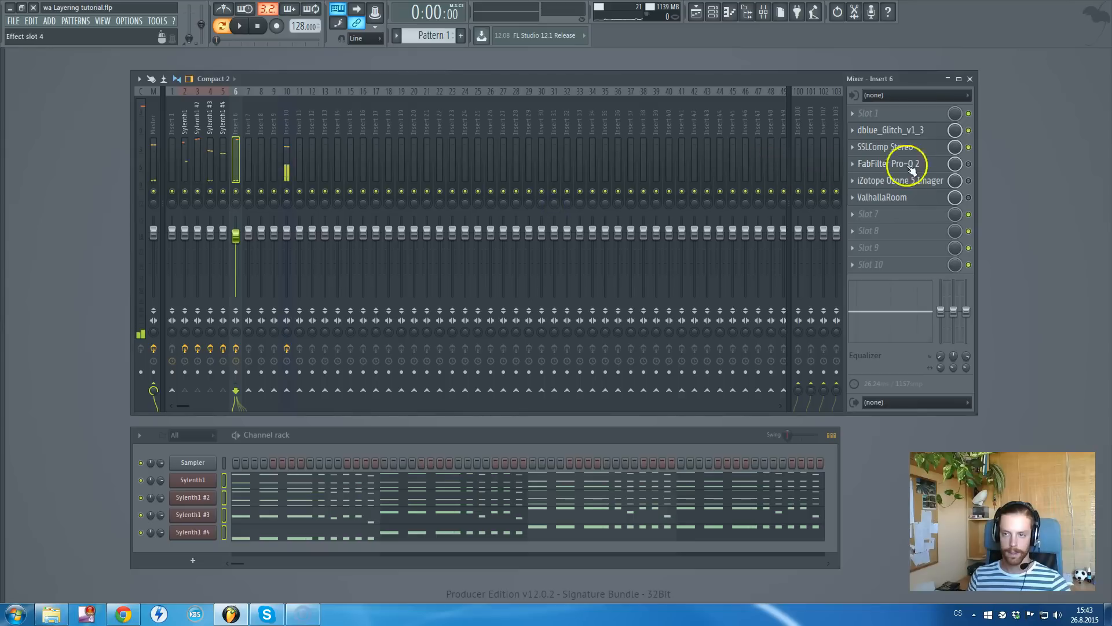
pyautogui.click(888, 164)
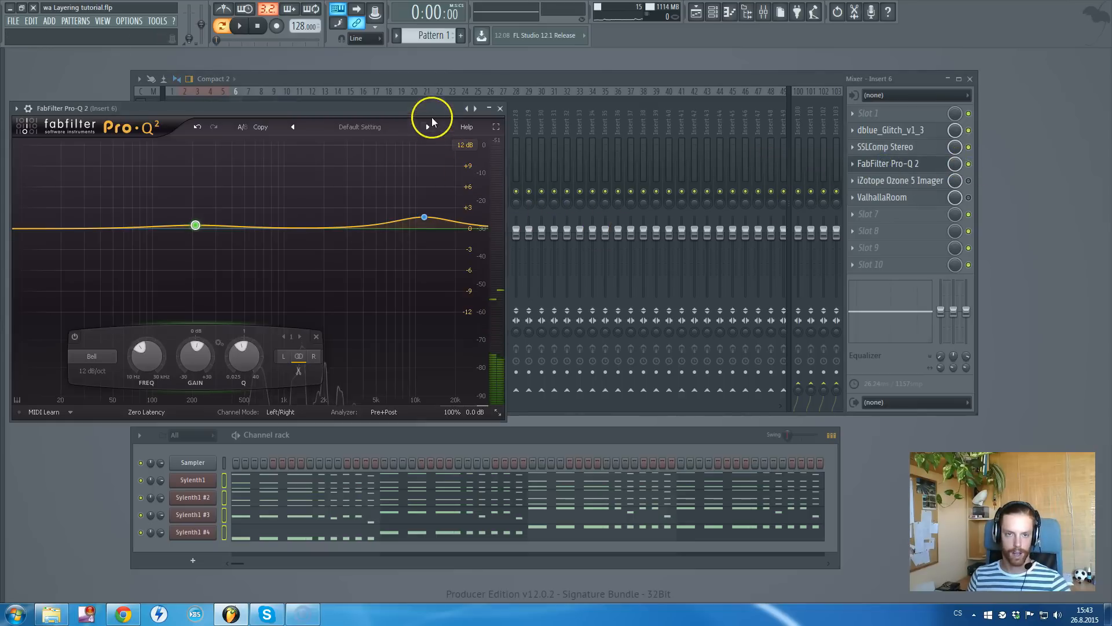
pyautogui.click(499, 108)
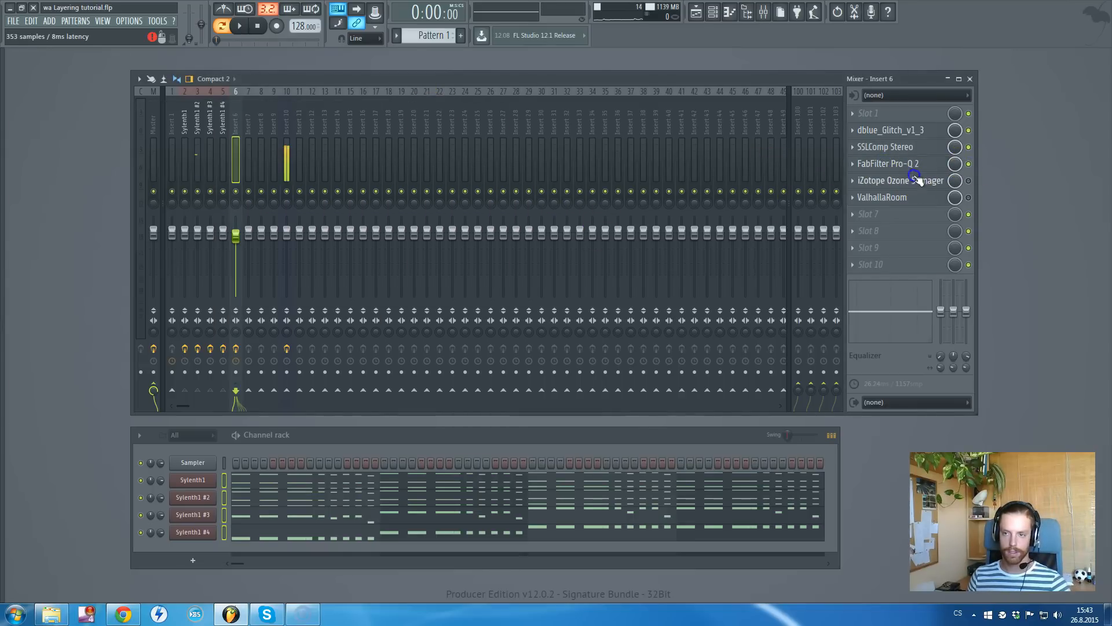
pyautogui.click(898, 180)
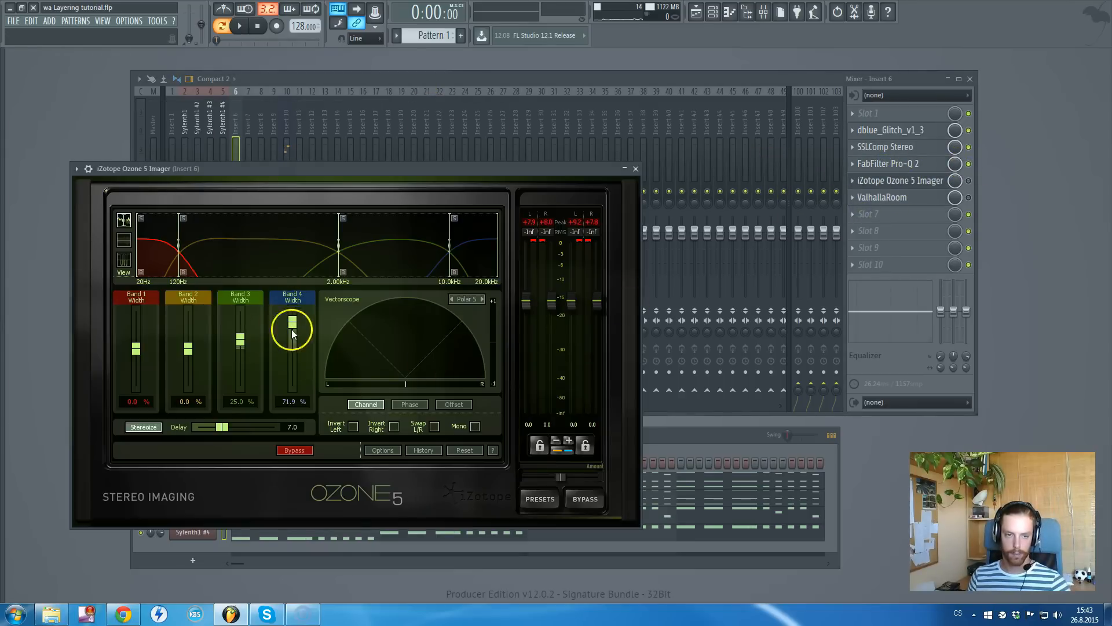
pyautogui.moveTo(418, 244)
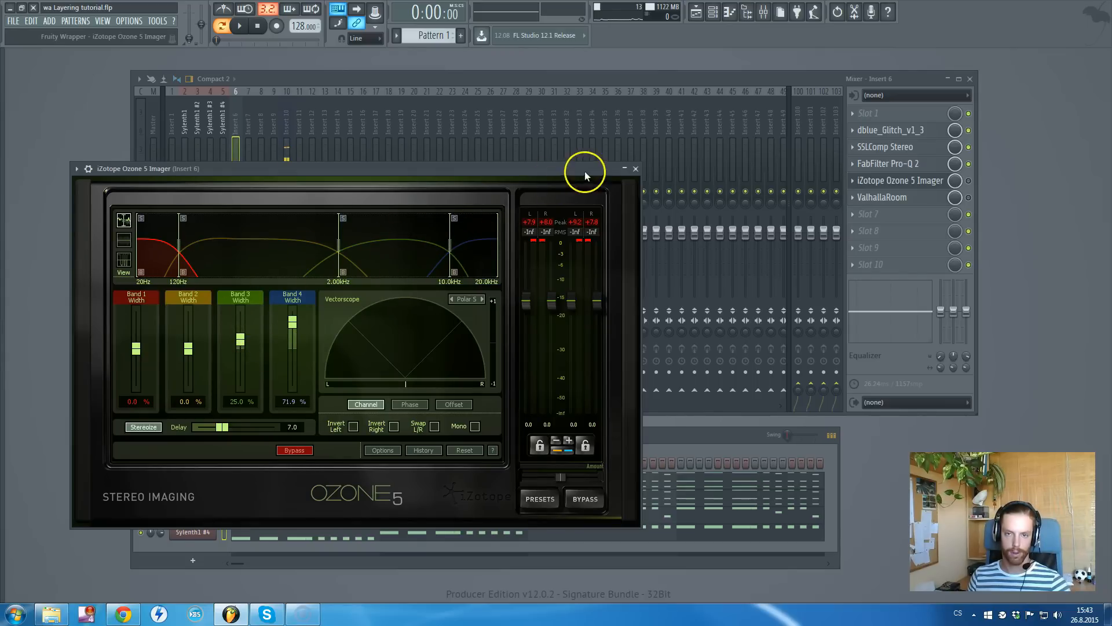
pyautogui.click(634, 168)
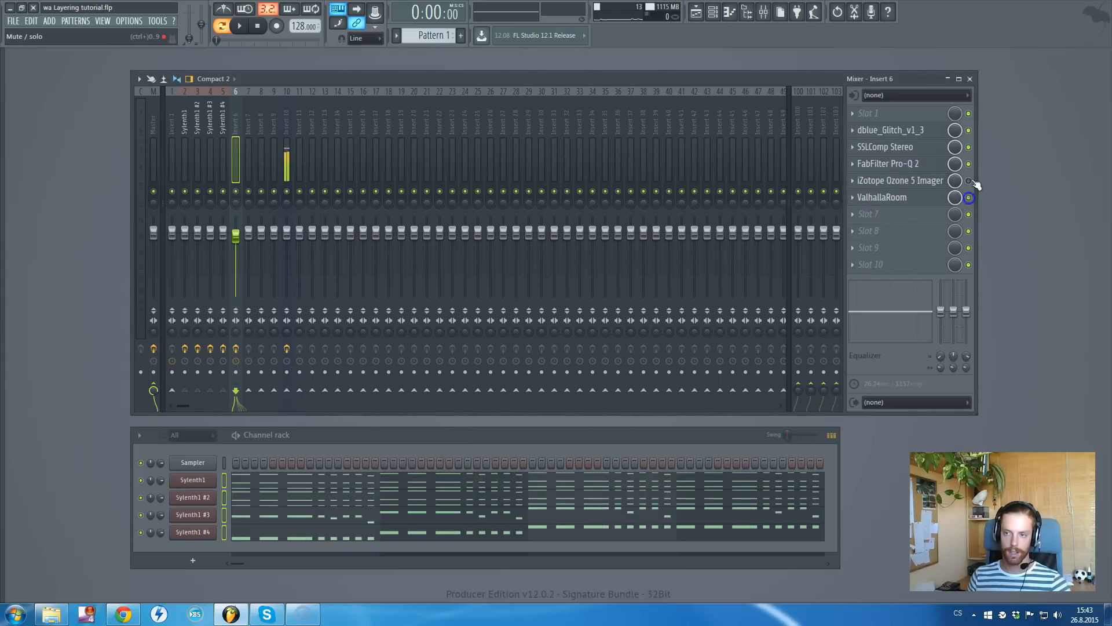
pyautogui.click(882, 197)
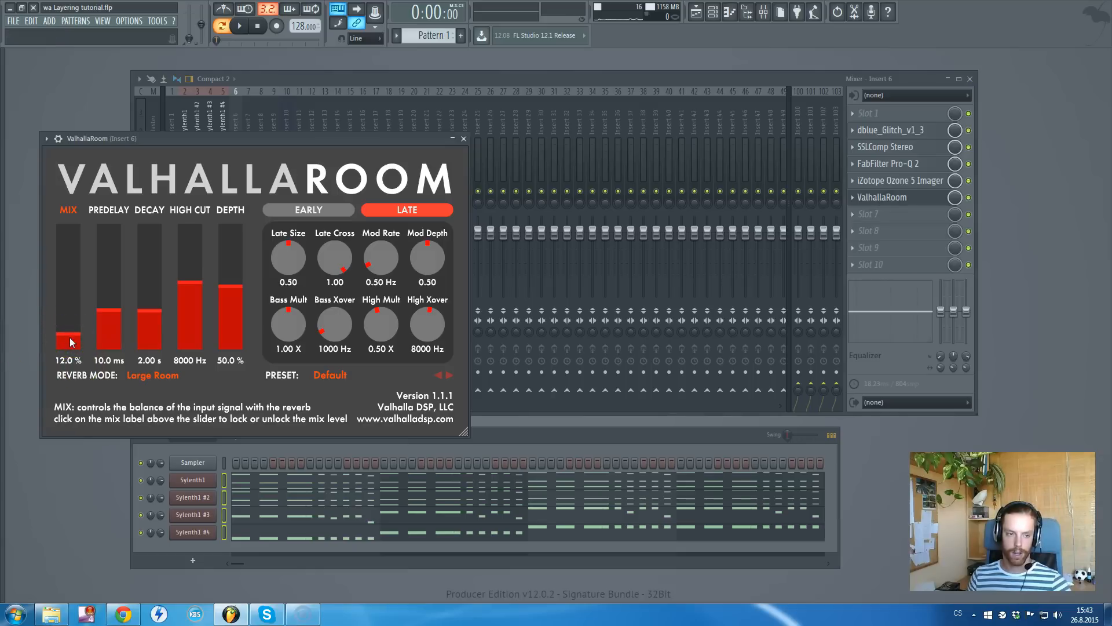
pyautogui.click(463, 138)
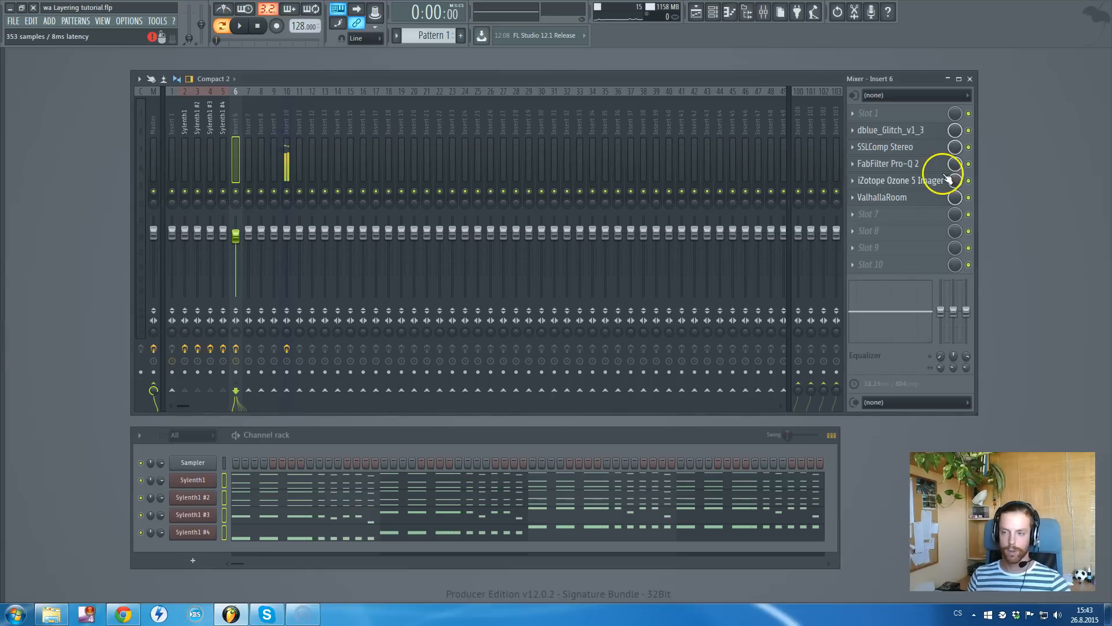
pyautogui.moveTo(846, 588)
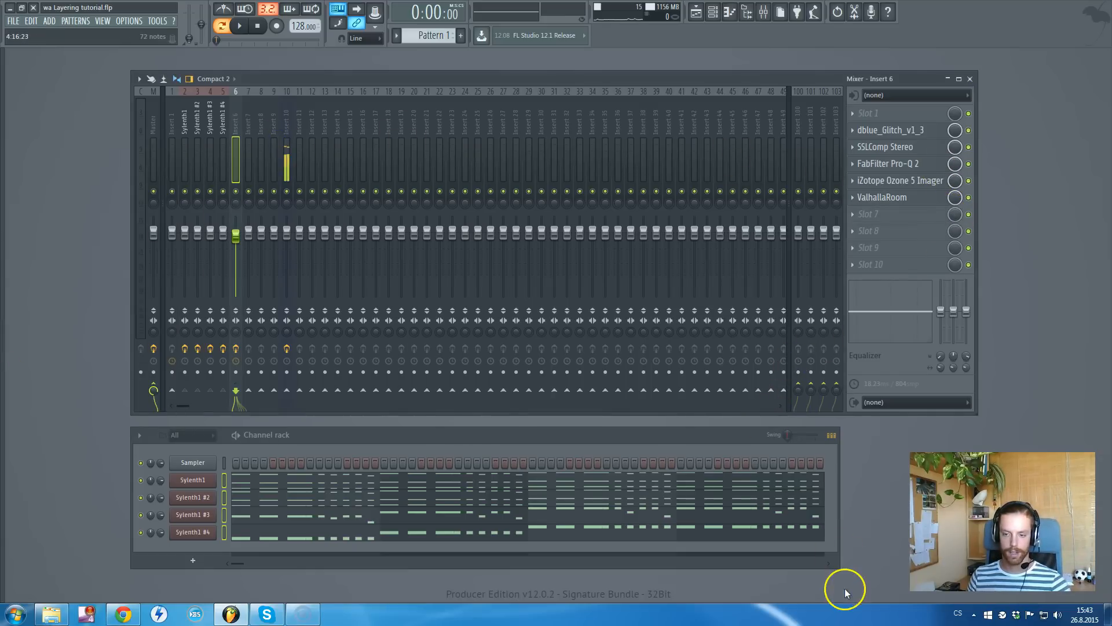
pyautogui.moveTo(802, 496)
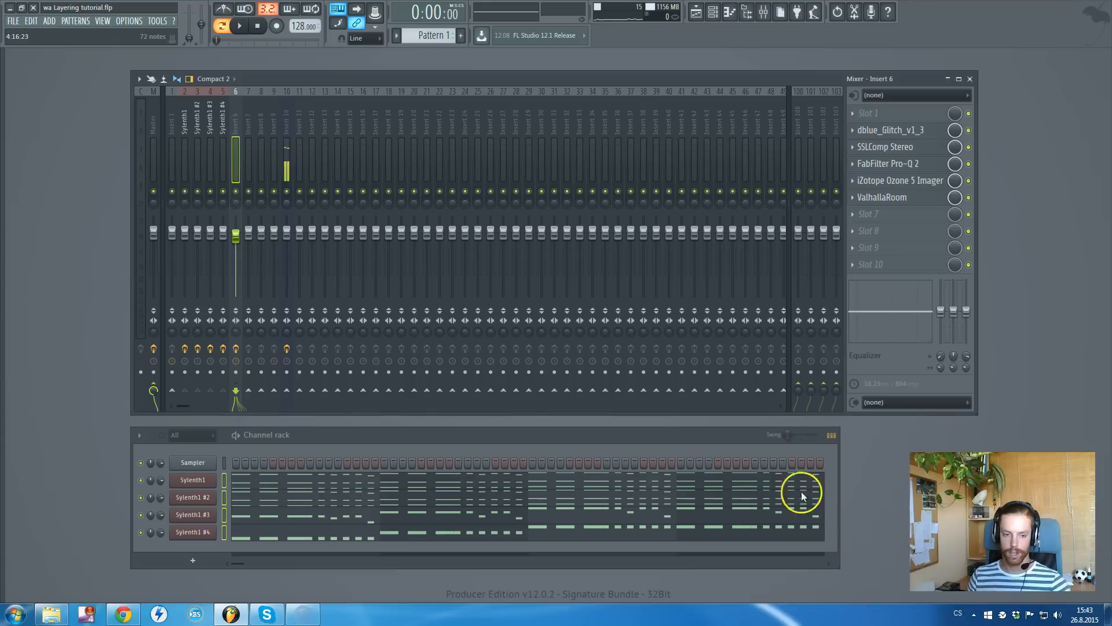
pyautogui.moveTo(525, 454)
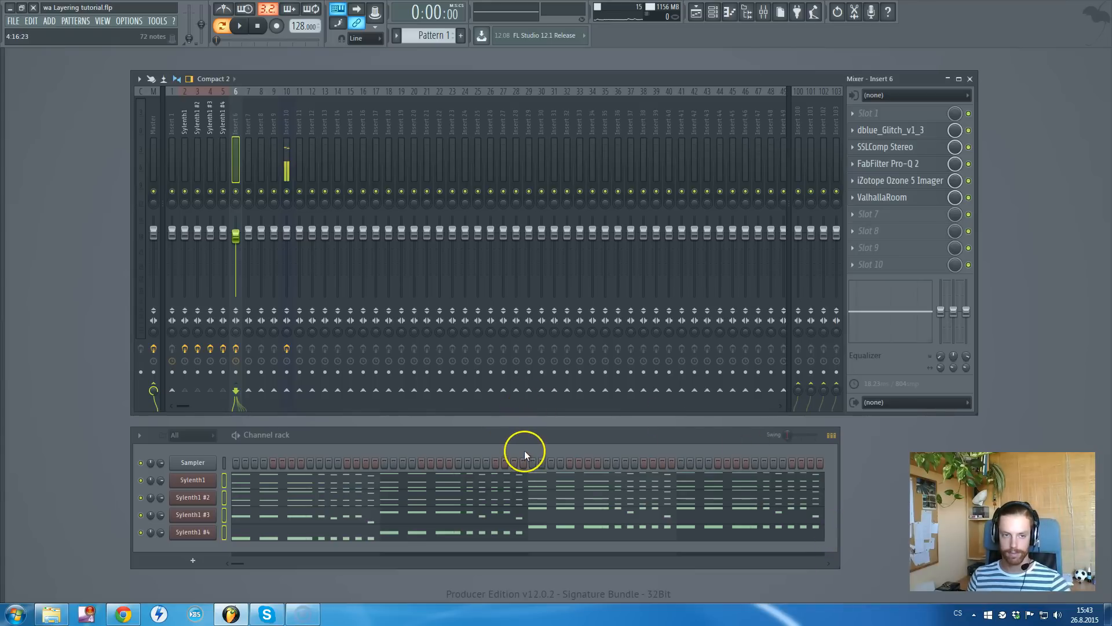
pyautogui.click(239, 26)
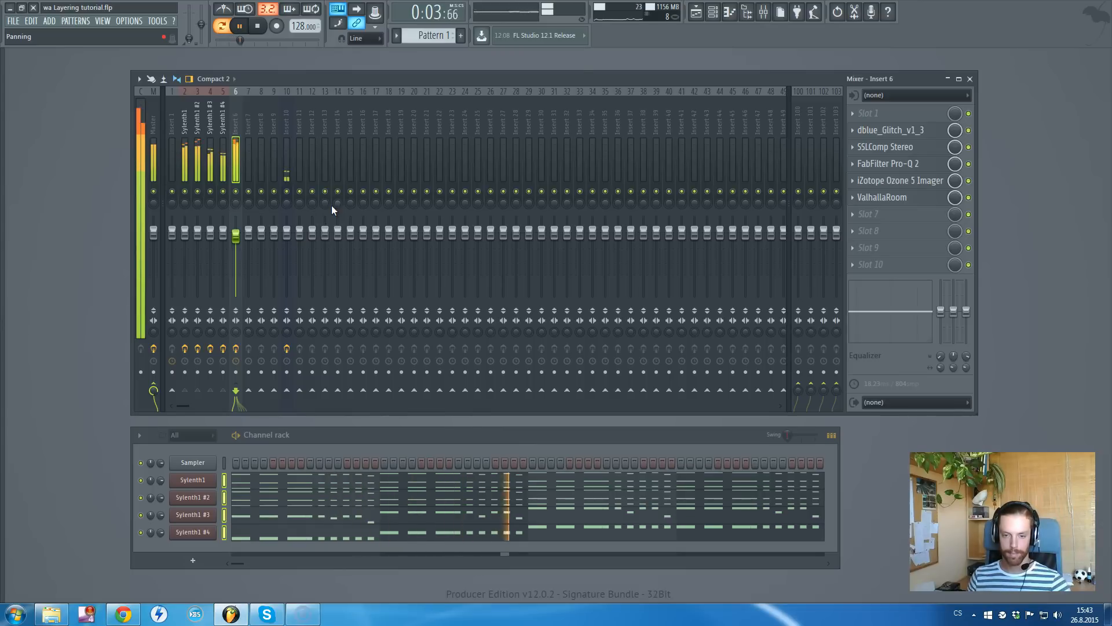
pyautogui.click(257, 26)
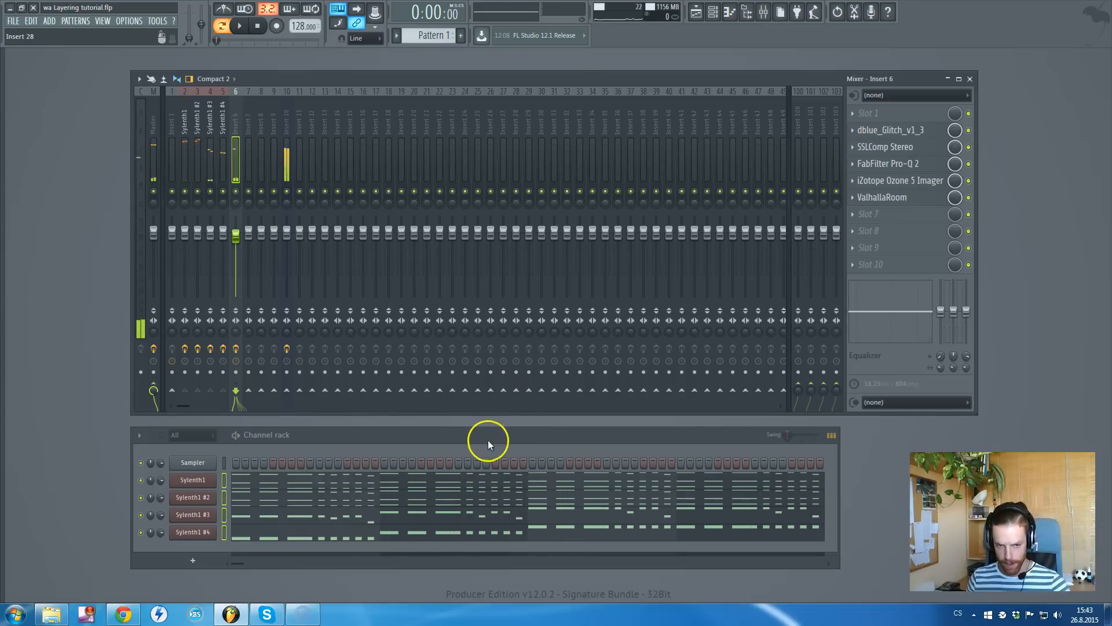